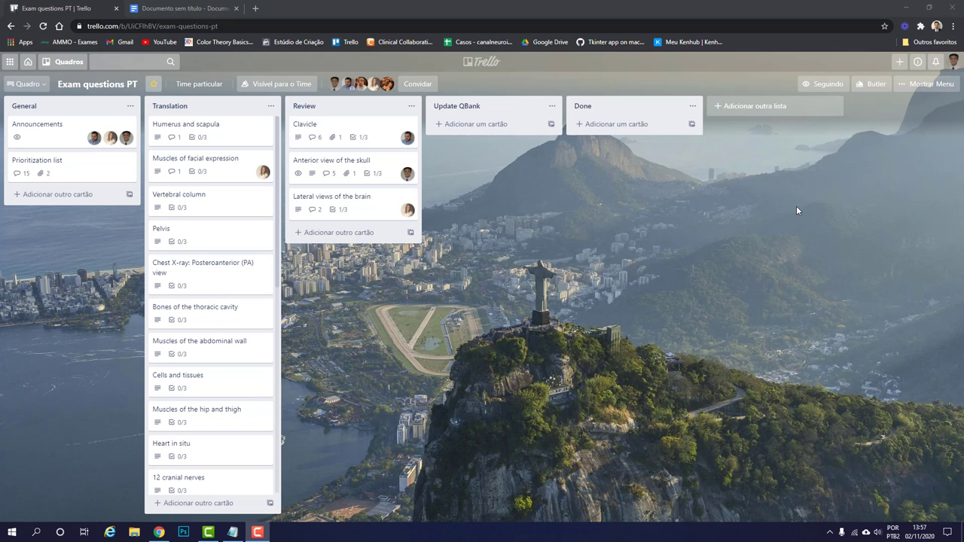
mouse_move(516, 278)
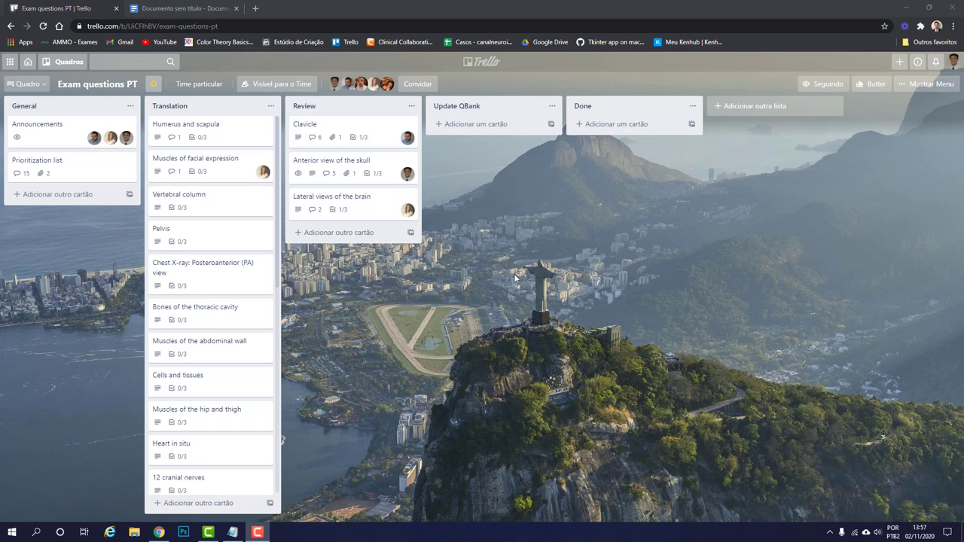
mouse_move(226, 136)
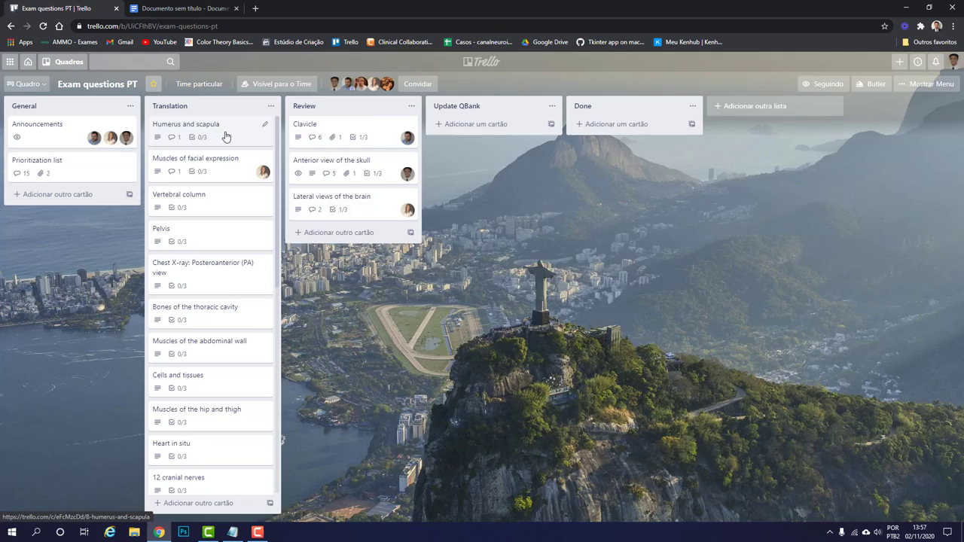
Step: Open the Humerus and scapula card in Translation and join it as a member
click(186, 124)
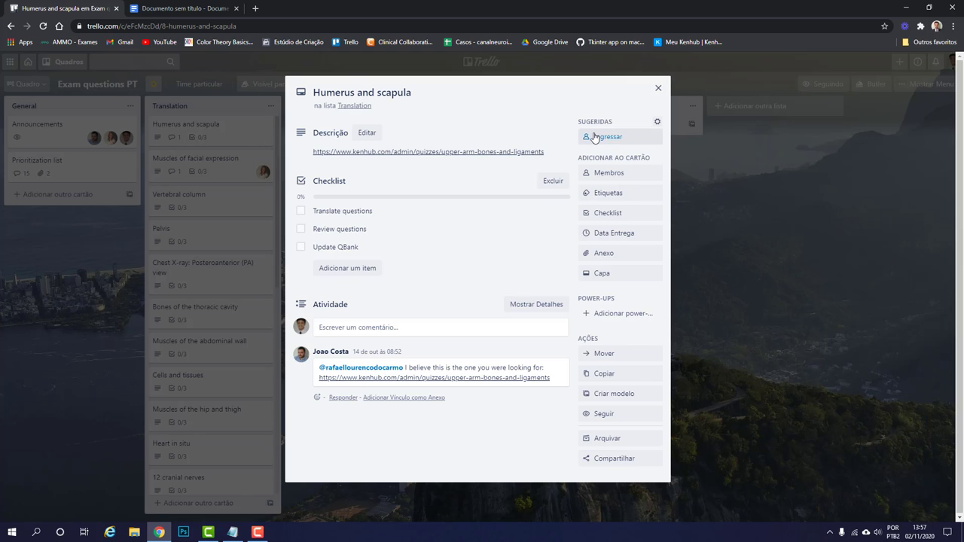
click(603, 137)
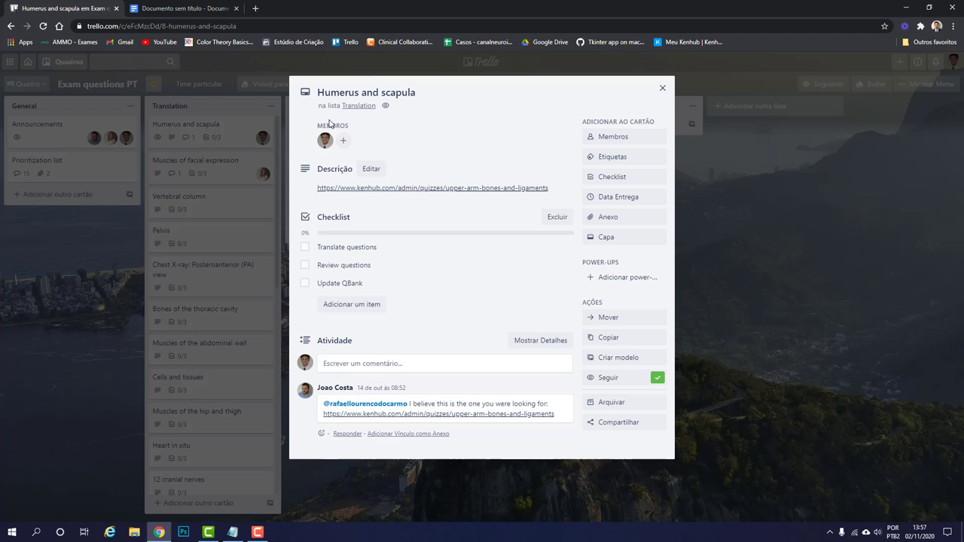
mouse_move(324, 164)
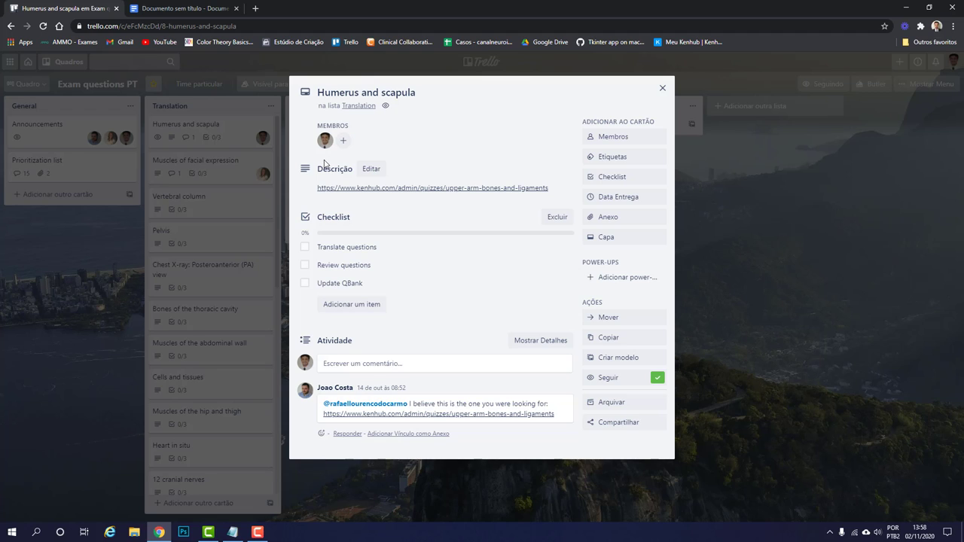
mouse_move(366, 188)
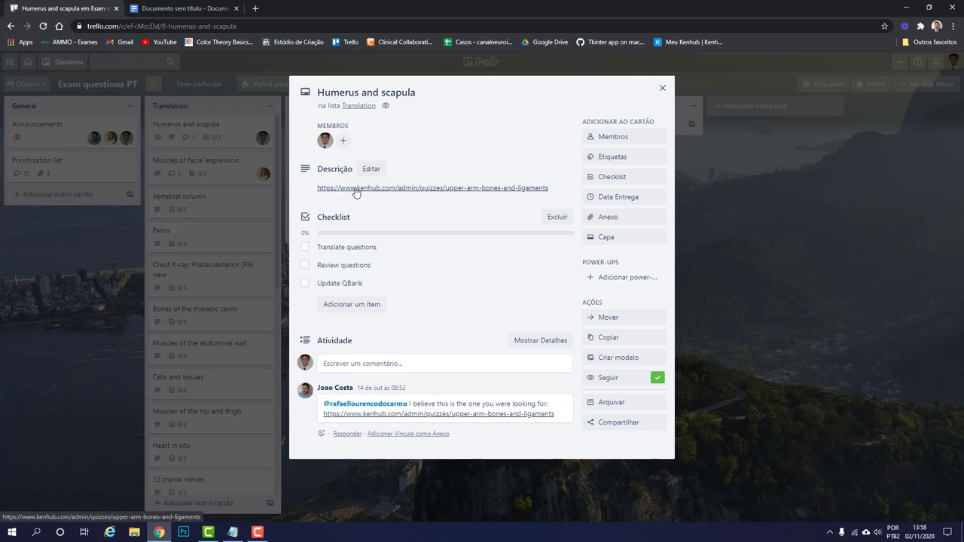
Step: Follow the card's link to view the Humerus and scapula quiz in Kenhub admin, then return to Trello
click(432, 188)
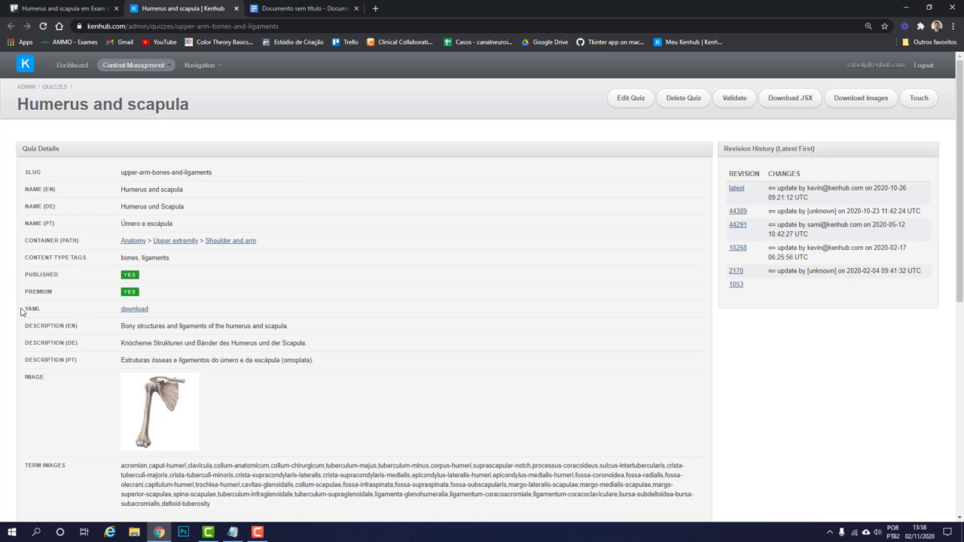
double_click(134, 309)
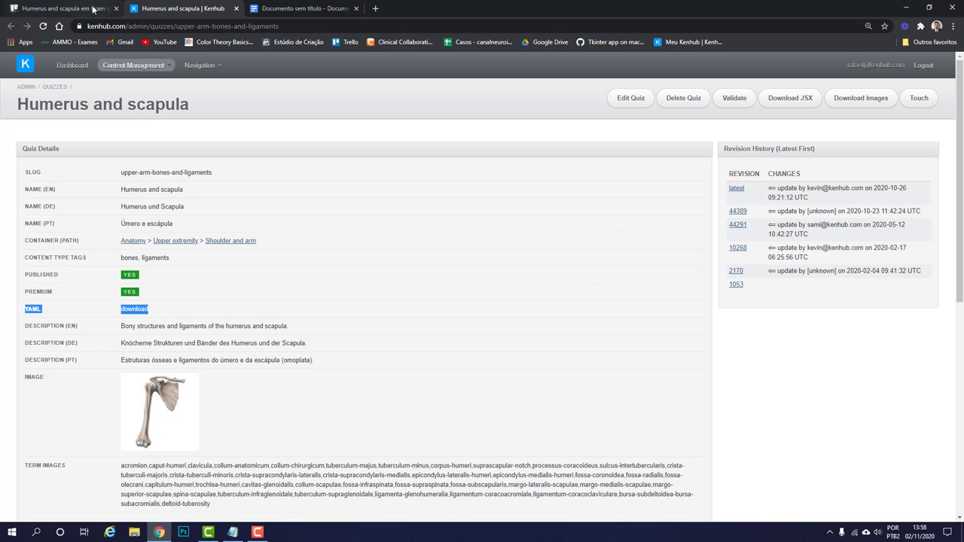
click(57, 8)
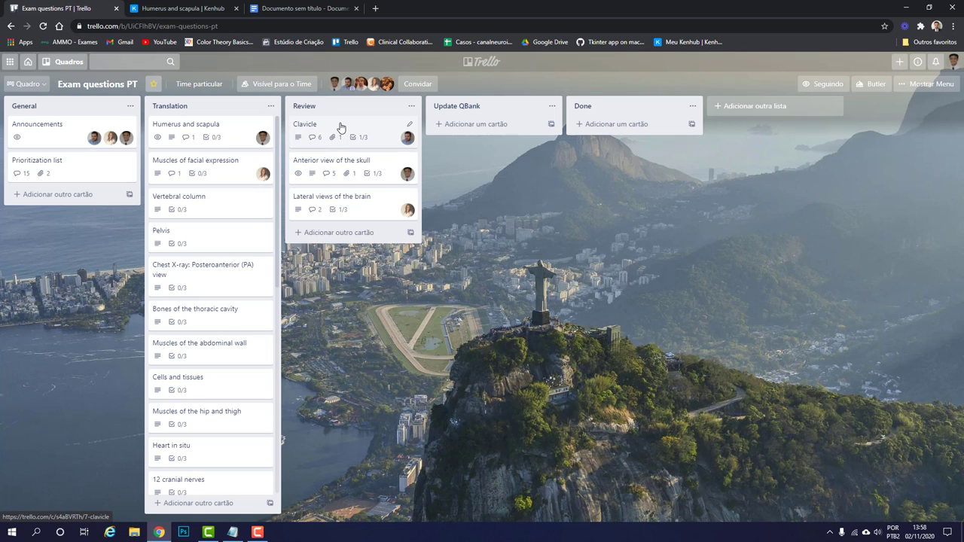
Step: Open the Clavicle card's Kenhub quiz editor and select all of its YAML data
click(305, 123)
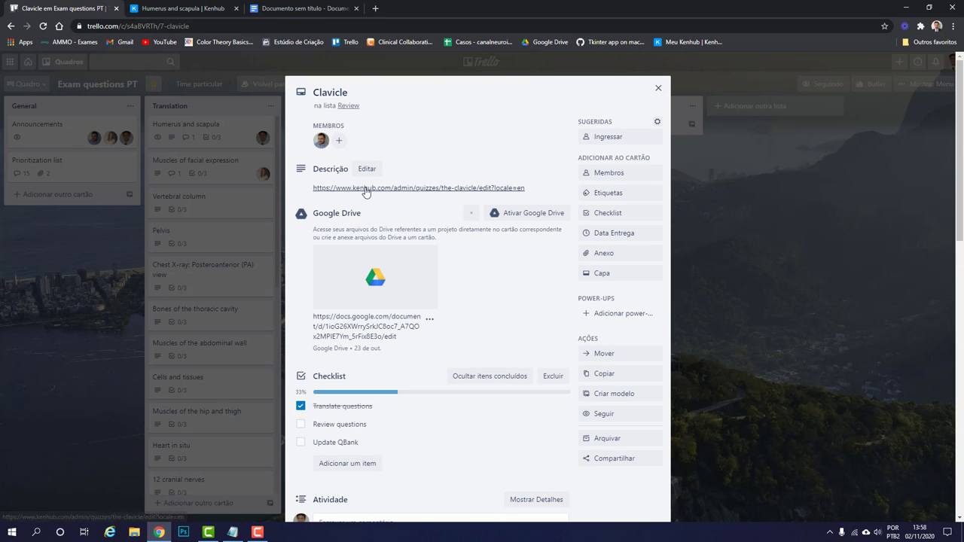
click(418, 188)
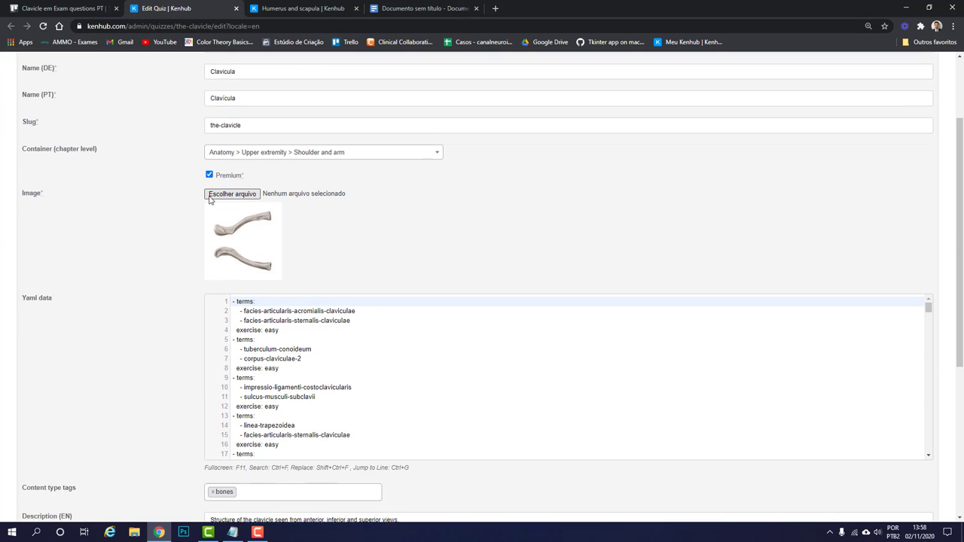
scroll(down, 3)
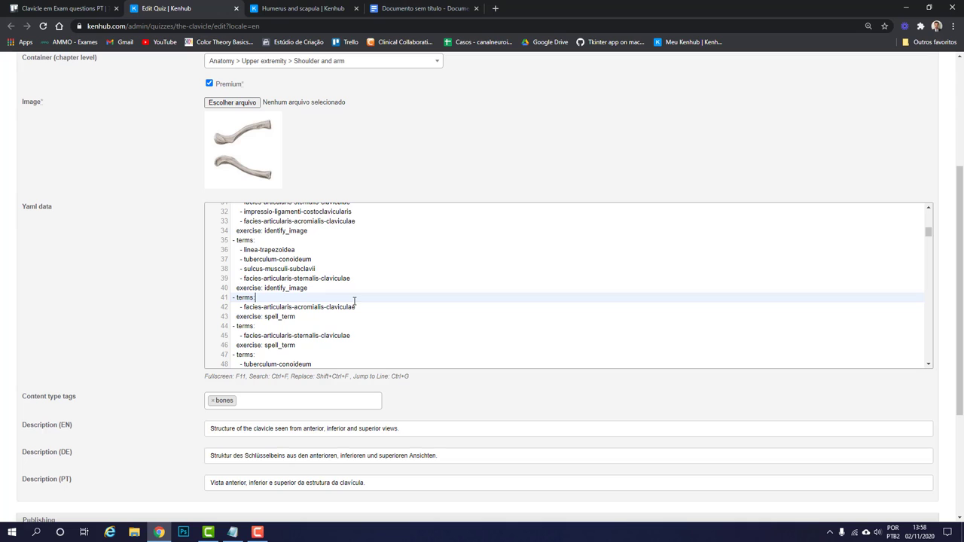
key(ctrl+a)
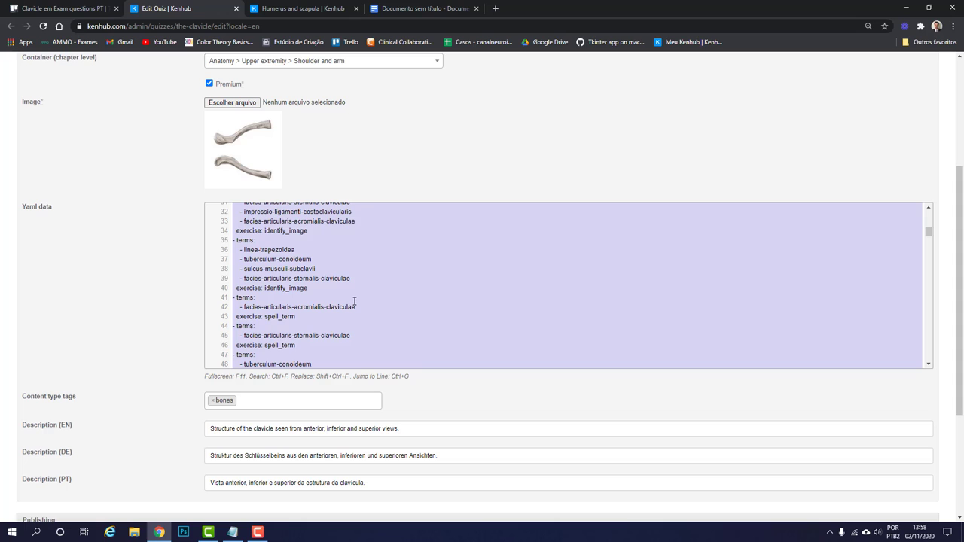
mouse_move(407, 17)
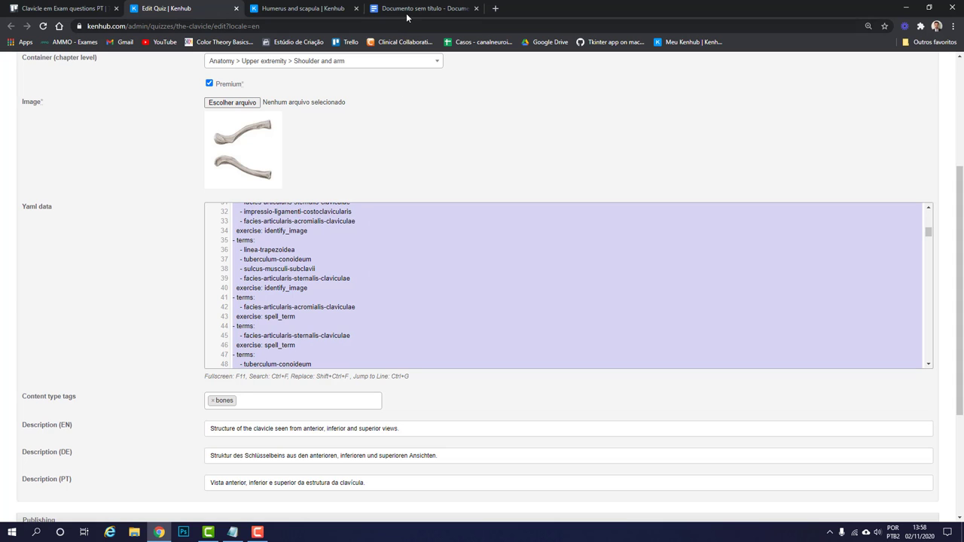
Step: Visit the empty untitled Google Doc, then switch back to the Humerus and scapula quiz tab
click(424, 8)
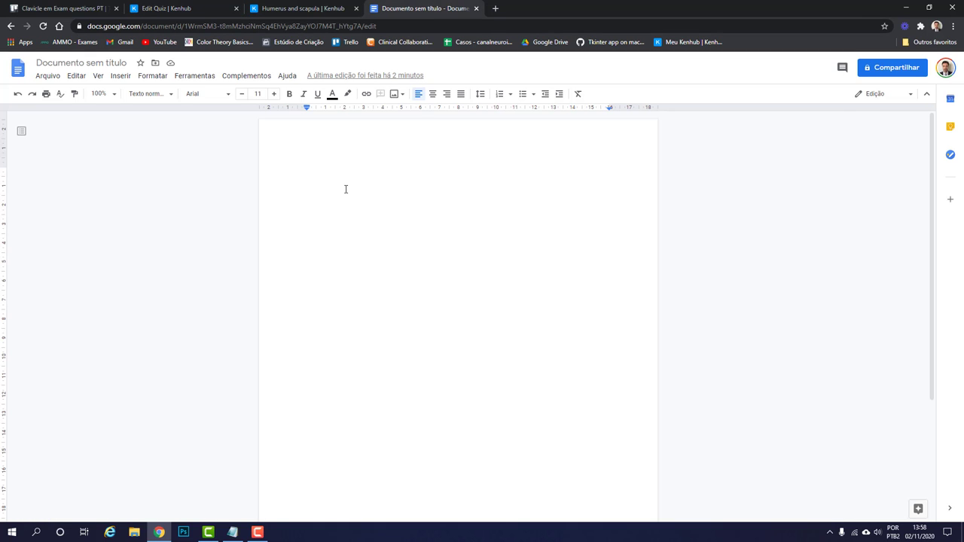
mouse_move(394, 221)
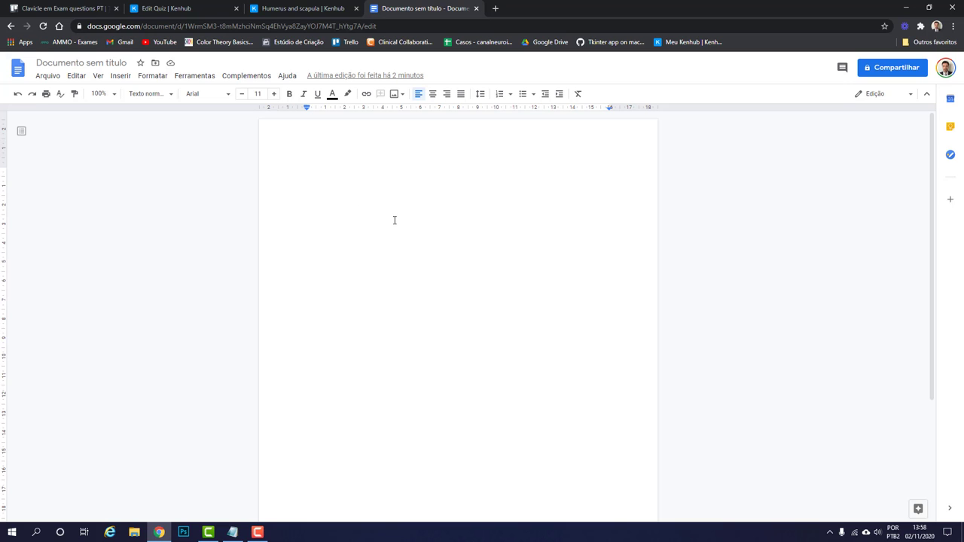
click(184, 8)
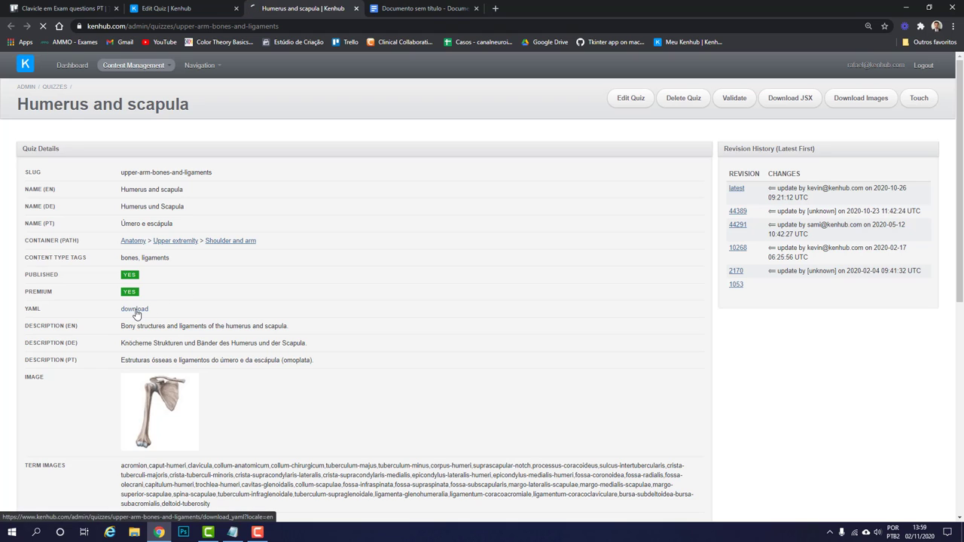
Step: Download the Humerus and scapula quiz YAML and paste its contents into the untitled Google Doc
click(134, 309)
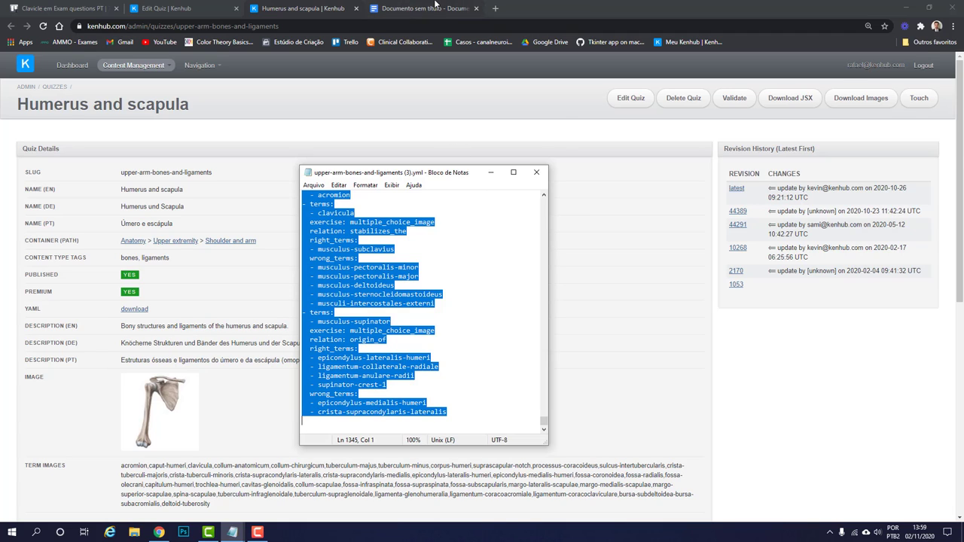
click(422, 8)
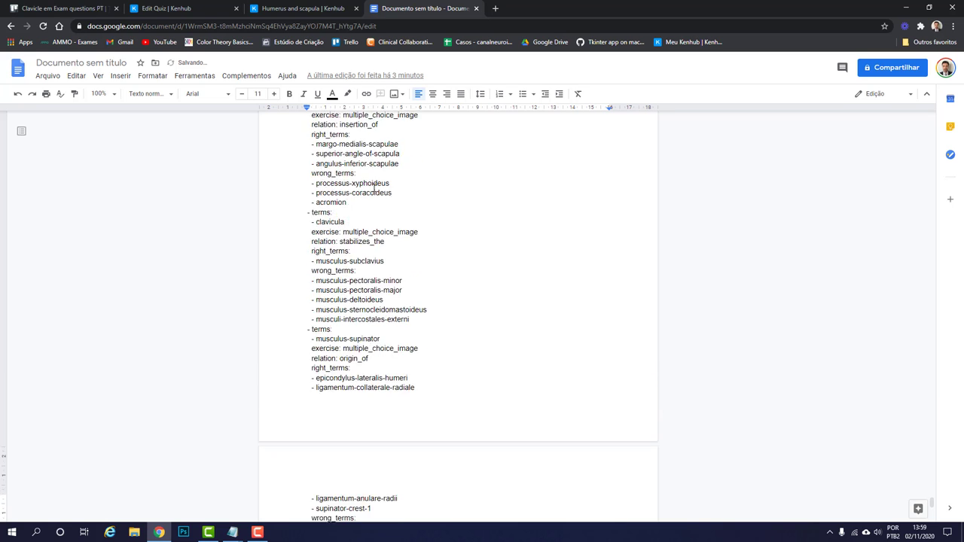
scroll(down, 3)
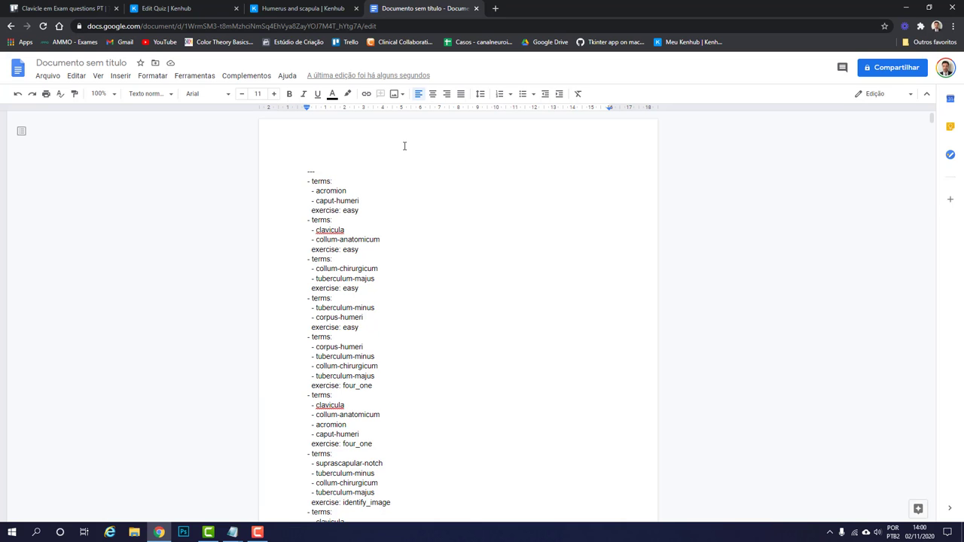
Step: Search the pasted YAML for 'concepts' and scroll through the 27 matching question entries
key(ctrl+f)
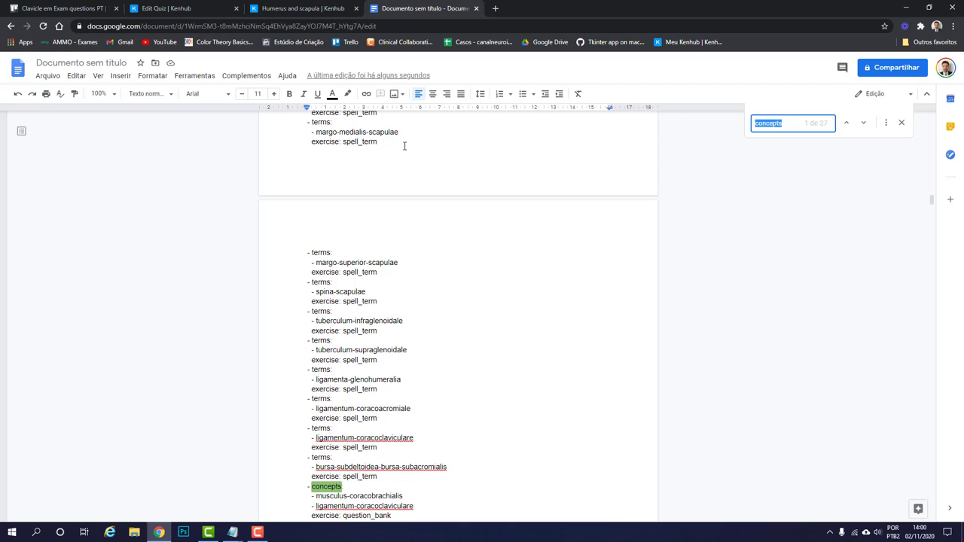
mouse_move(621, 116)
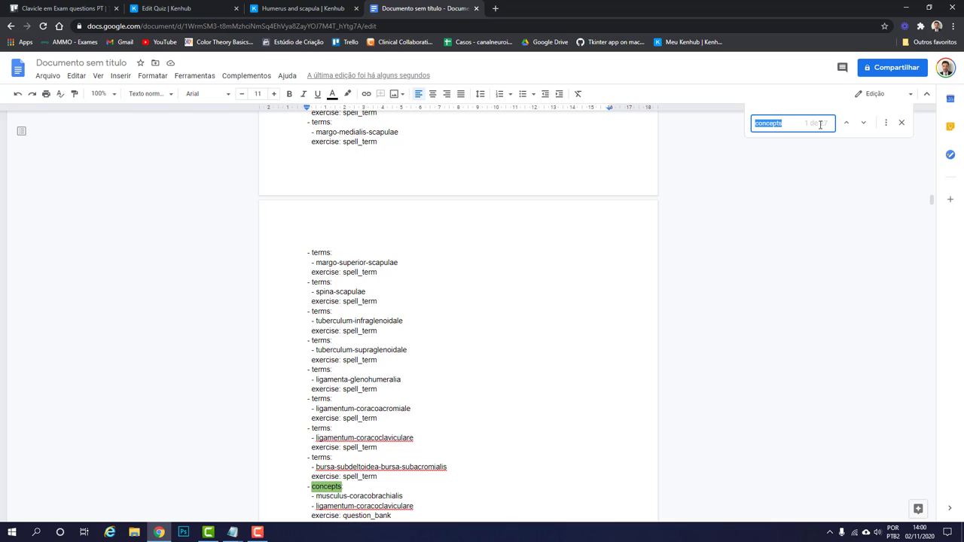
scroll(down, 3)
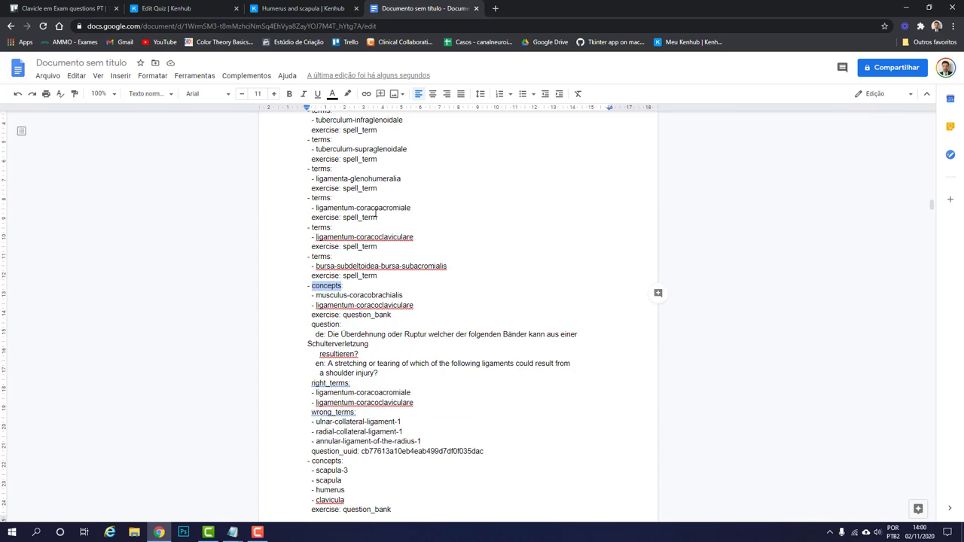
scroll(down, 3)
text(:)
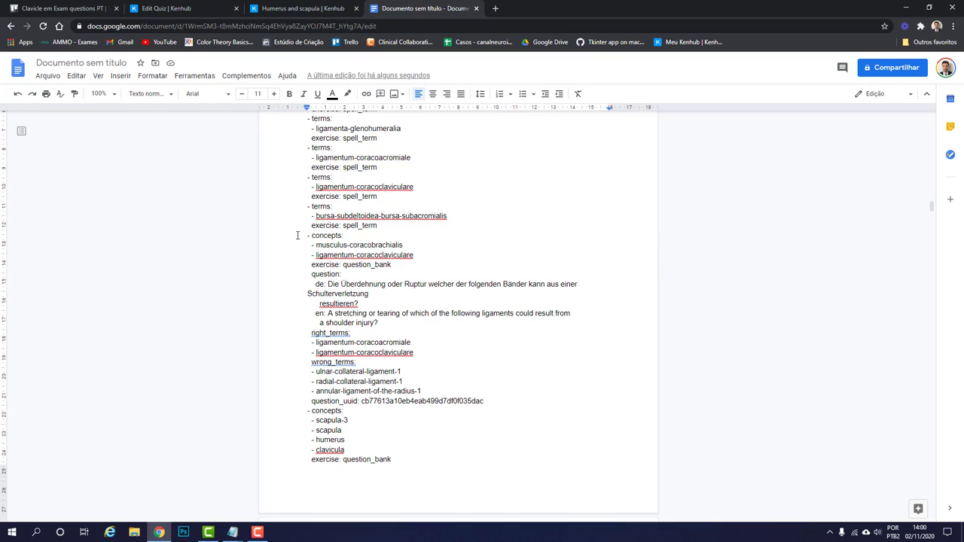
mouse_move(301, 238)
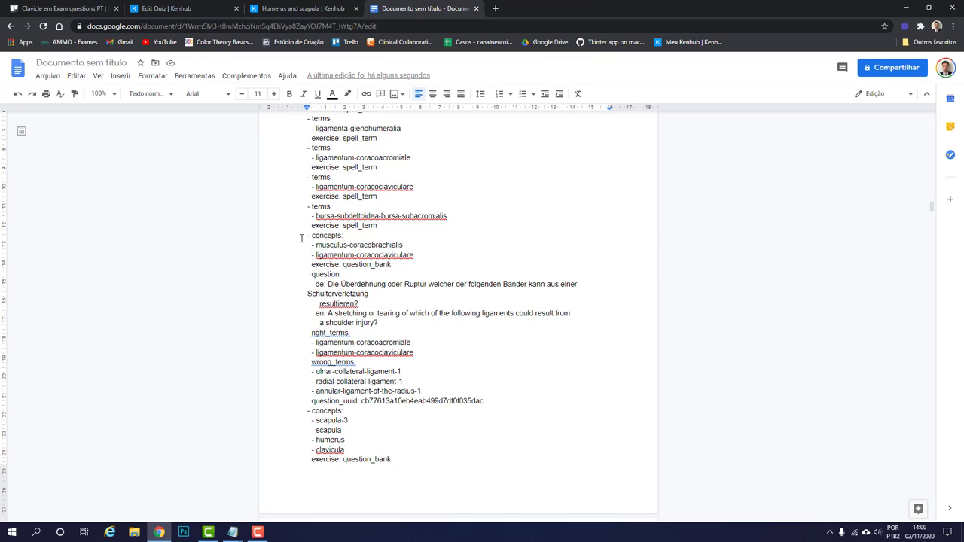
double_click(326, 235)
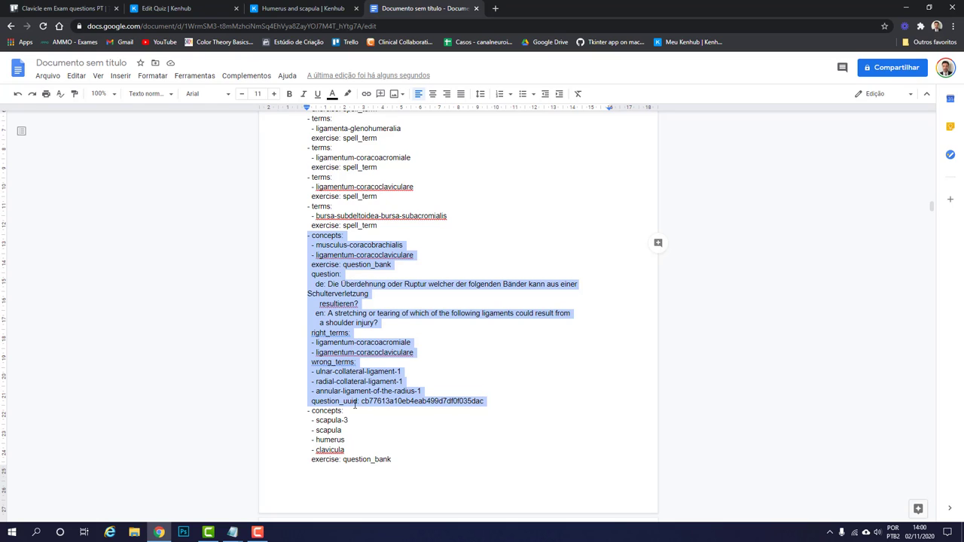
mouse_move(502, 404)
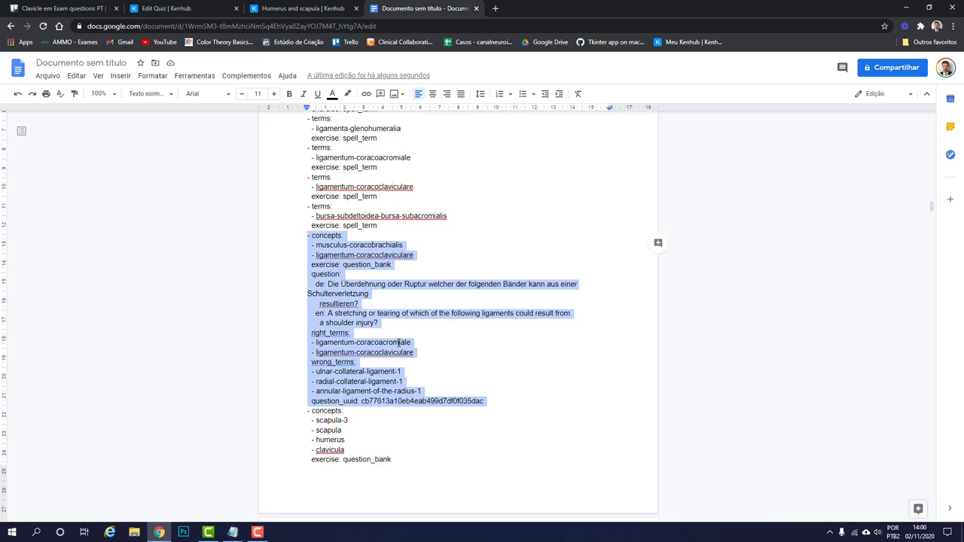
scroll(down, 3)
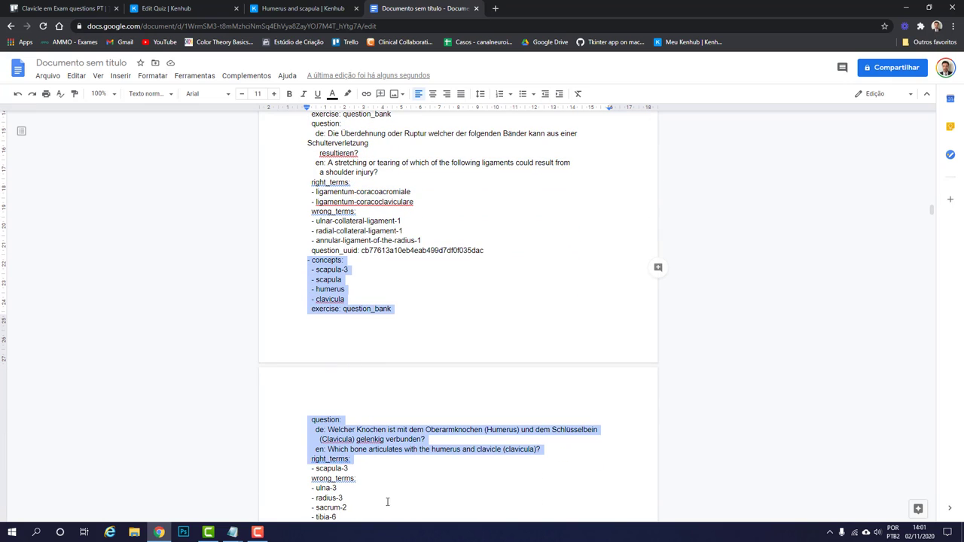
scroll(down, 3)
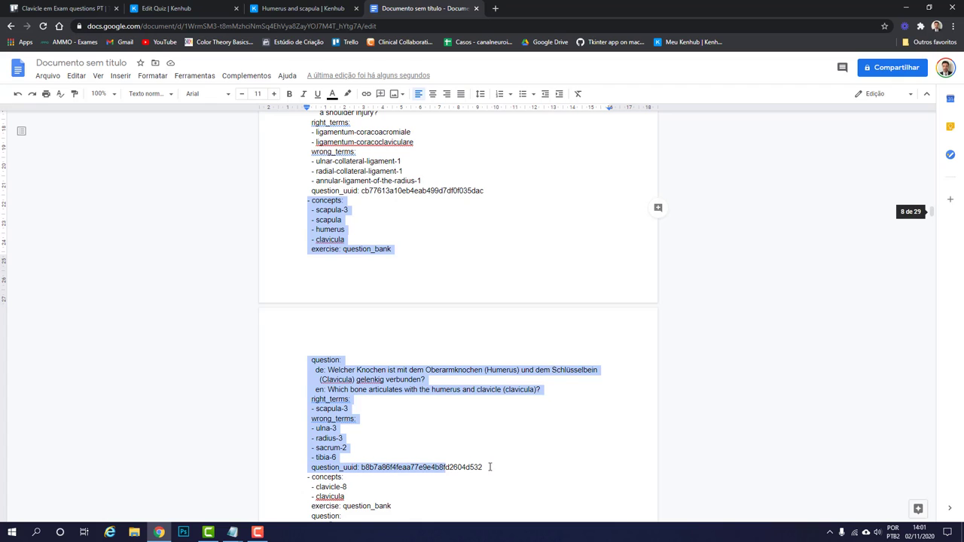
scroll(down, 3)
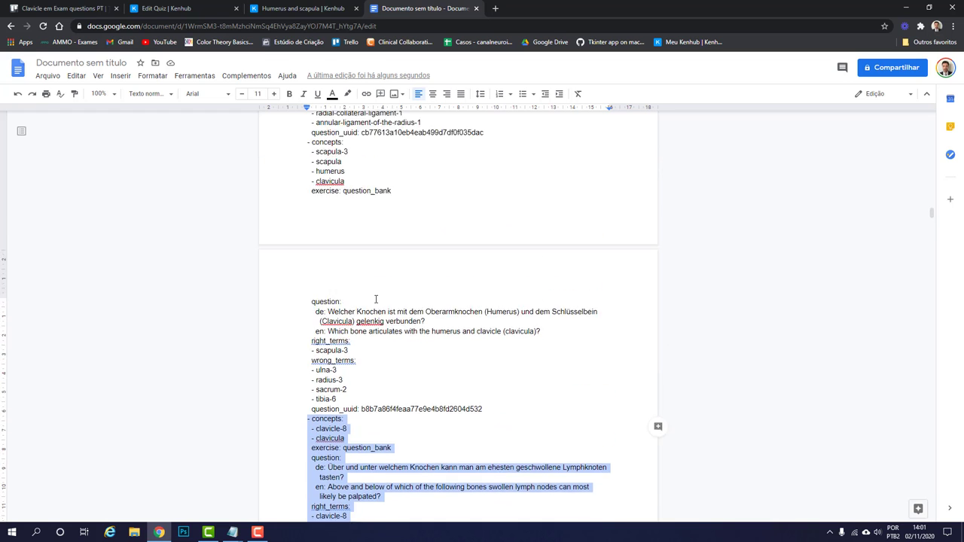
scroll(up, 3)
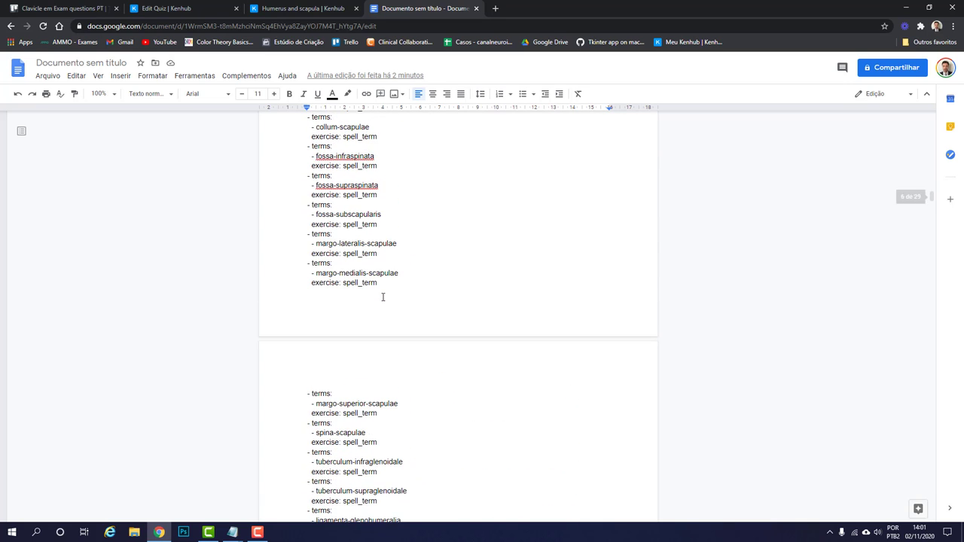
scroll(down, 3)
text(concepts)
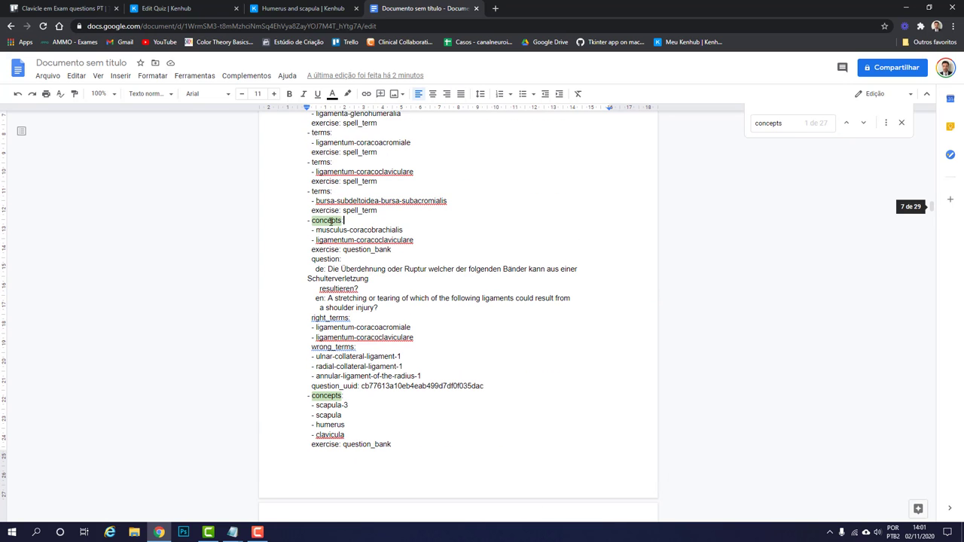
Step: Close the find bar and place the cursor on the first concepts block's English question line
click(863, 122)
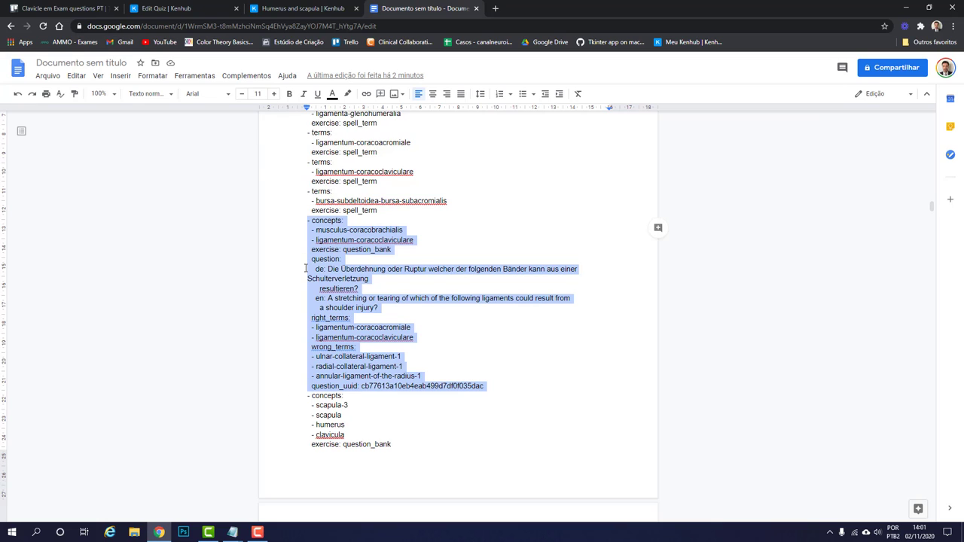
click(309, 269)
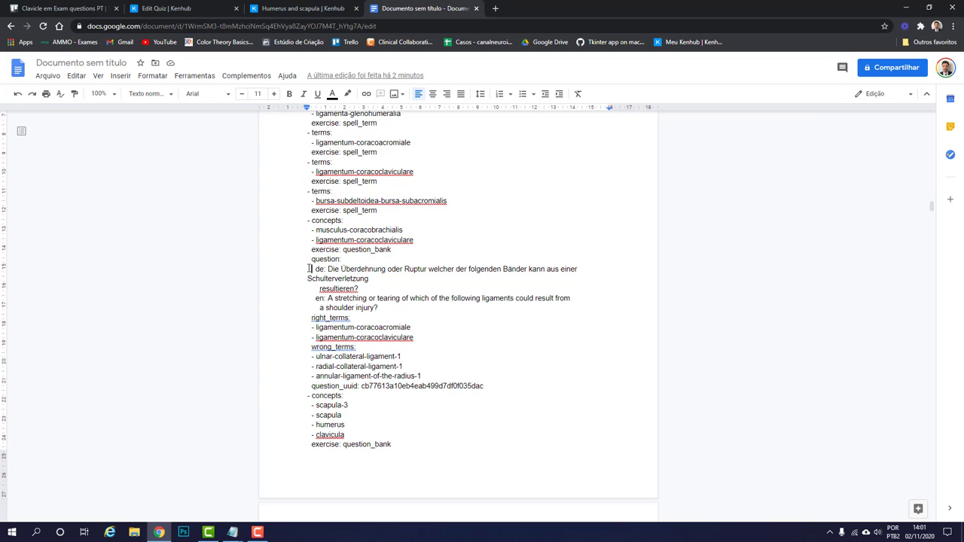
double_click(317, 269)
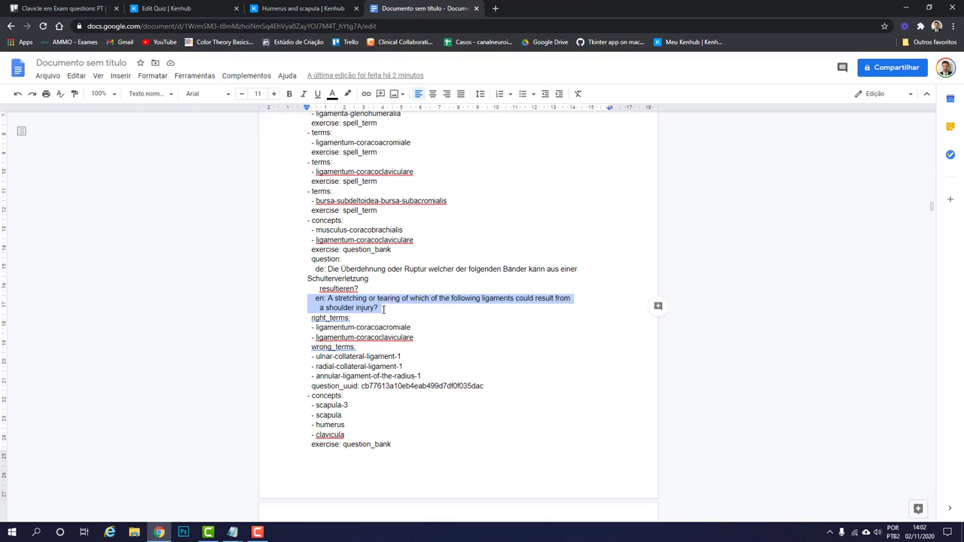
click(396, 309)
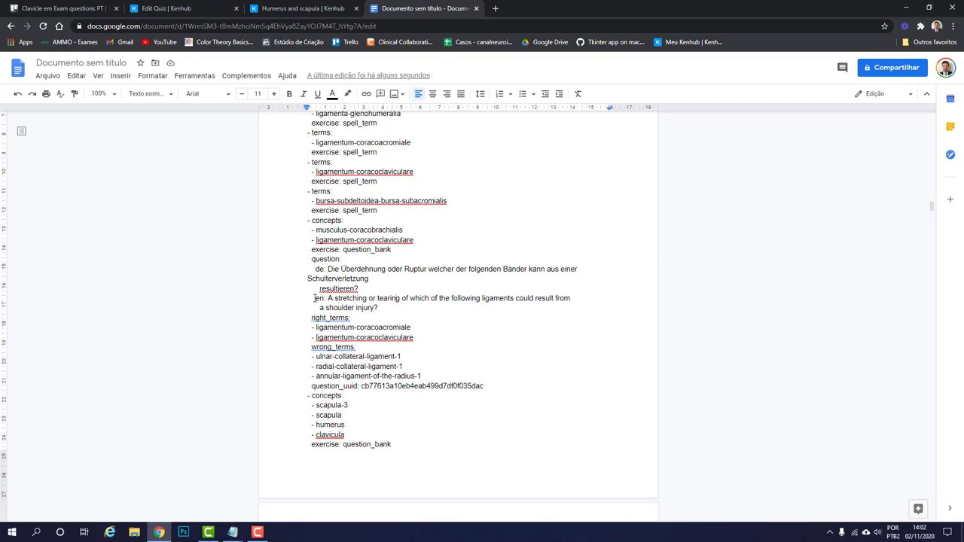
Step: Break the shoulder-ligament en: line and type placeholder text on a new line below it
drag(314, 298, 415, 297)
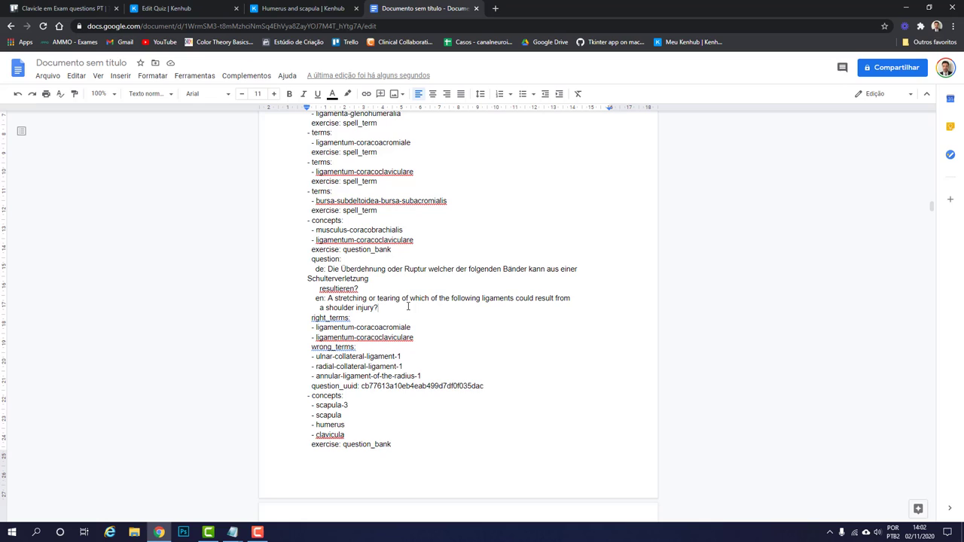
key(enter)
text(pt:)
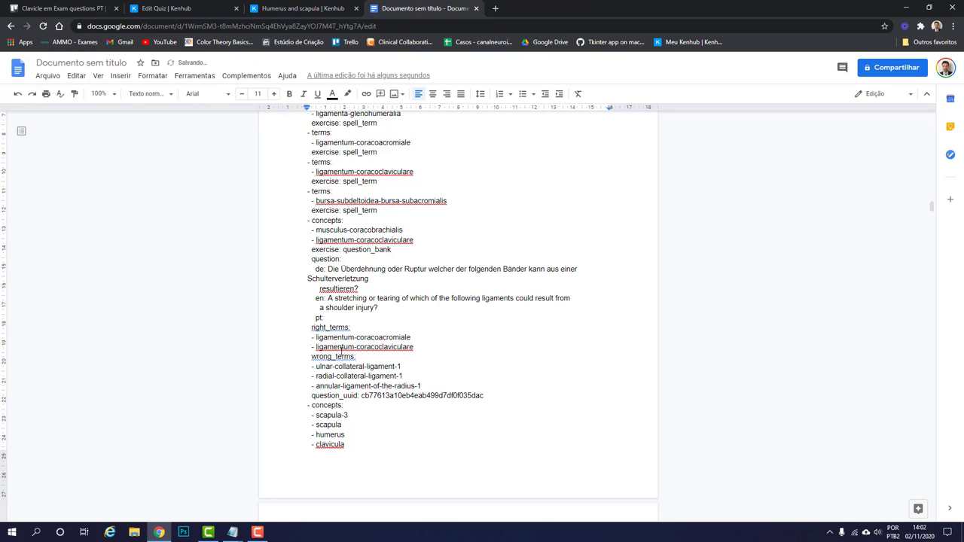
text(lksjdfl lskdfj lksdjf lkjdsf lkjsdf lskdjf lksdjf kljlsdkjlksj ?)
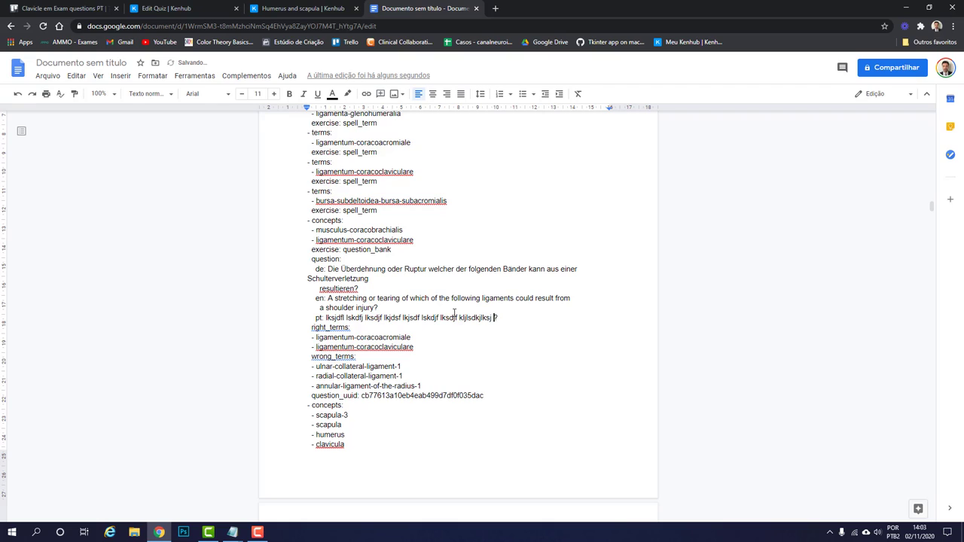
text(lskjdflkjsdklfj?)
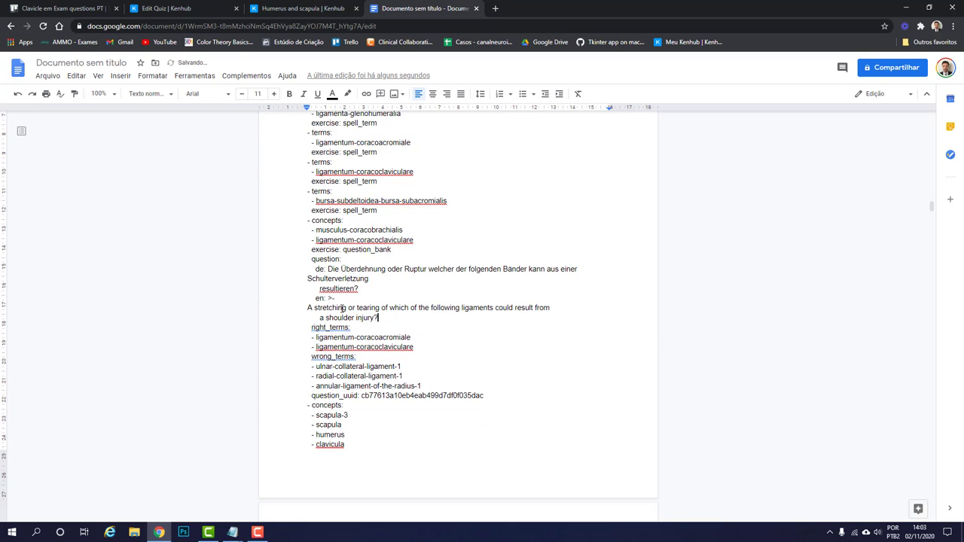
Step: Type placeholder pt text 'sdfsafds asdfasdfasdf?' under the English wording, then select the question block
double_click(324, 298)
text(en:)
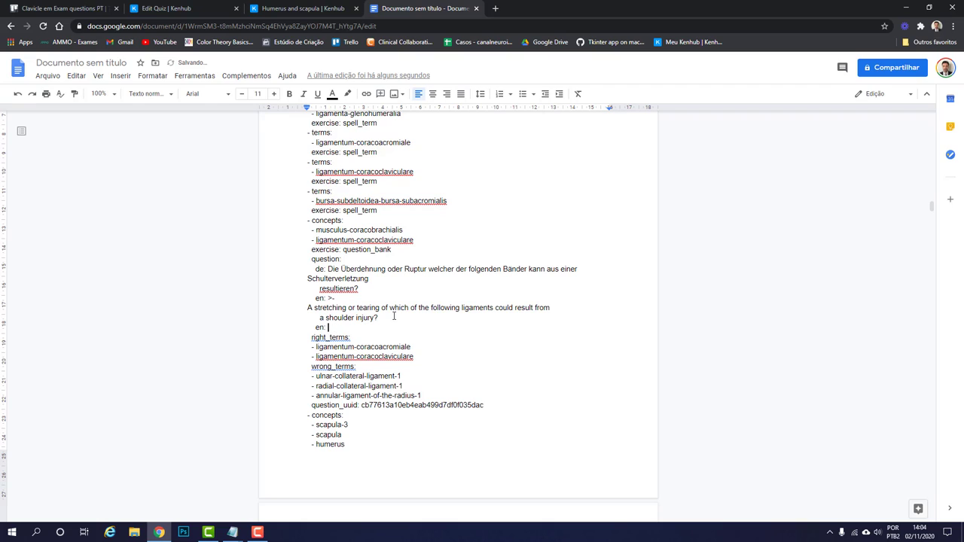
text(sdfsafds asdf)
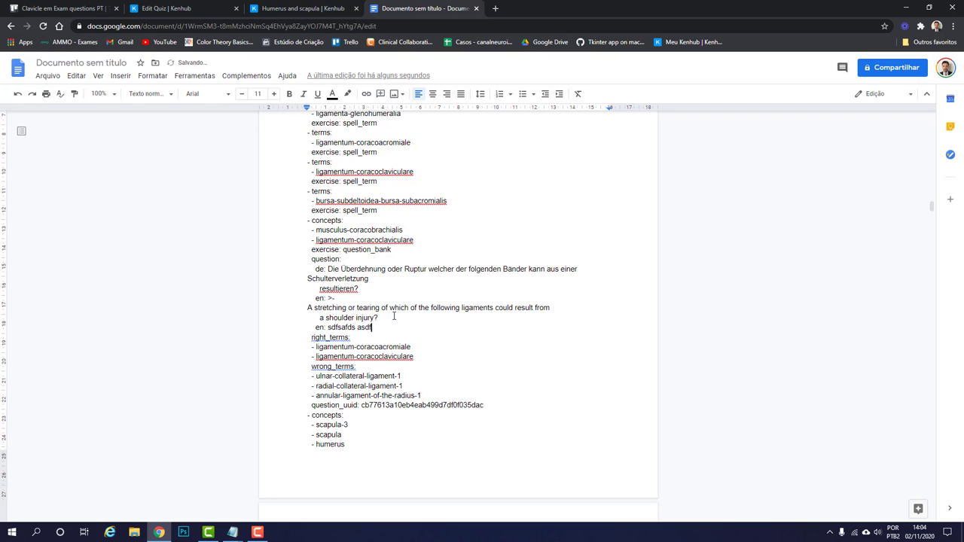
text(asdfasdf?)
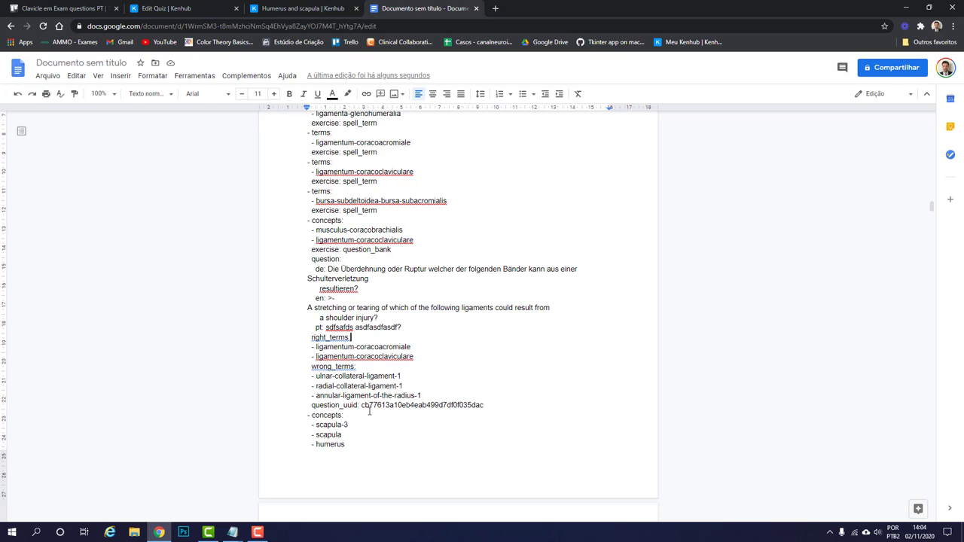
mouse_move(304, 220)
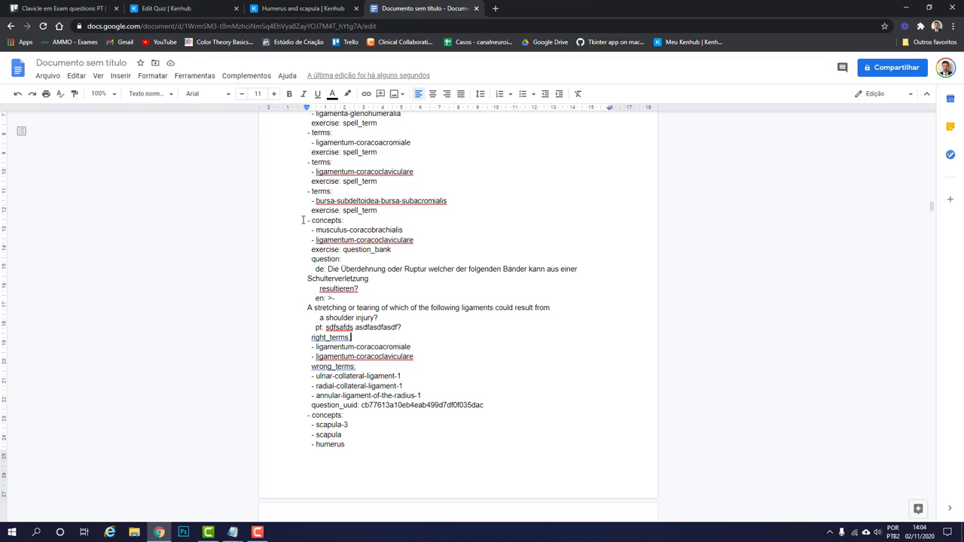
drag(307, 220, 335, 297)
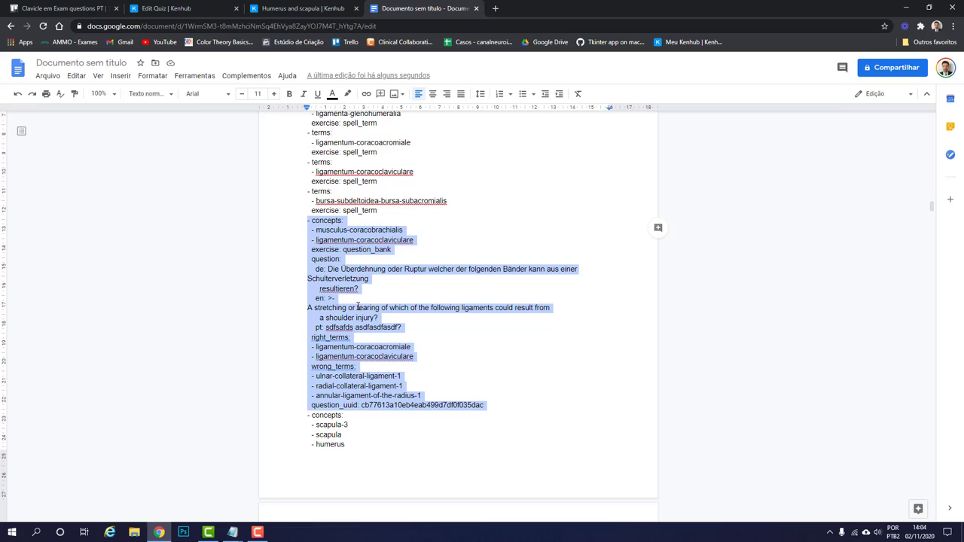
scroll(down, 3)
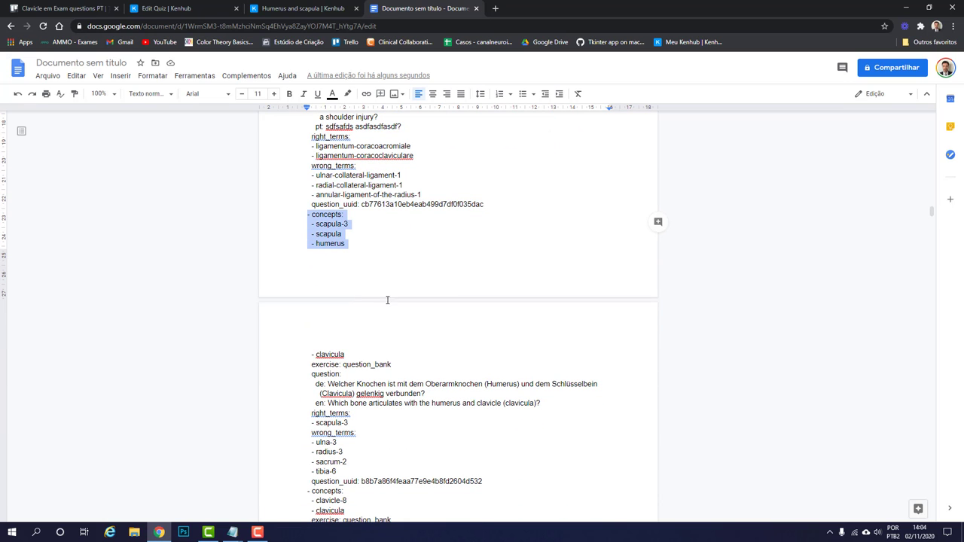
drag(312, 354, 385, 394)
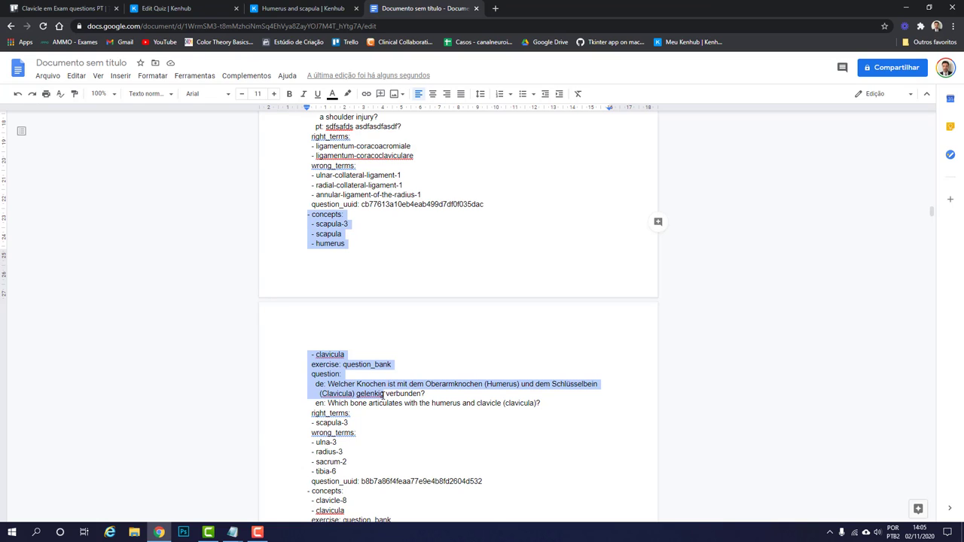
mouse_move(364, 384)
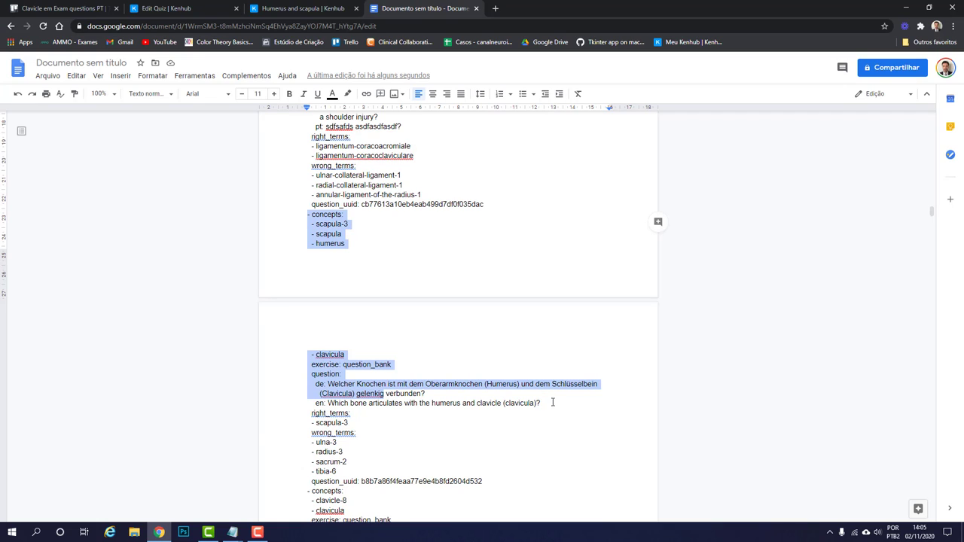
Step: Copy the Google Doc's web address, close the Clavicle card, and reopen Humerus and scapula
click(226, 25)
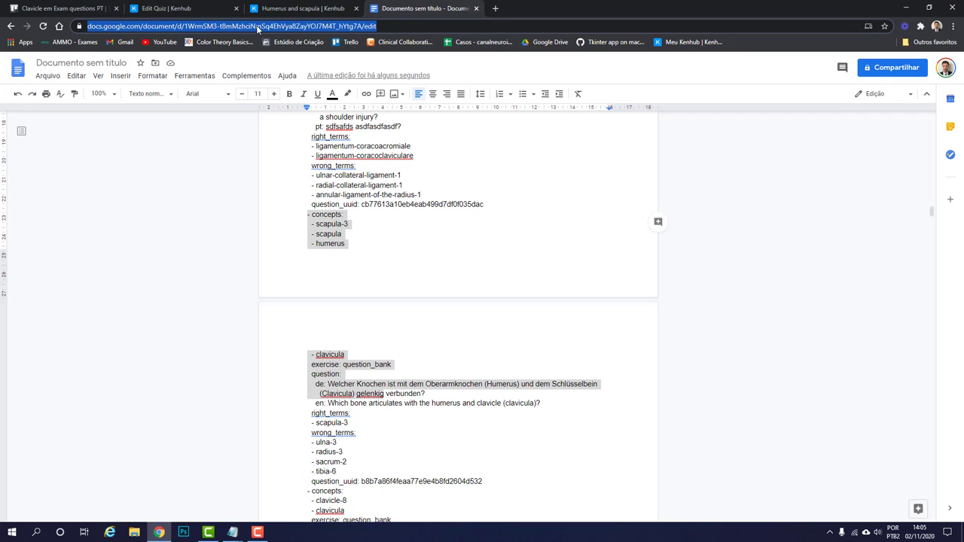
click(60, 8)
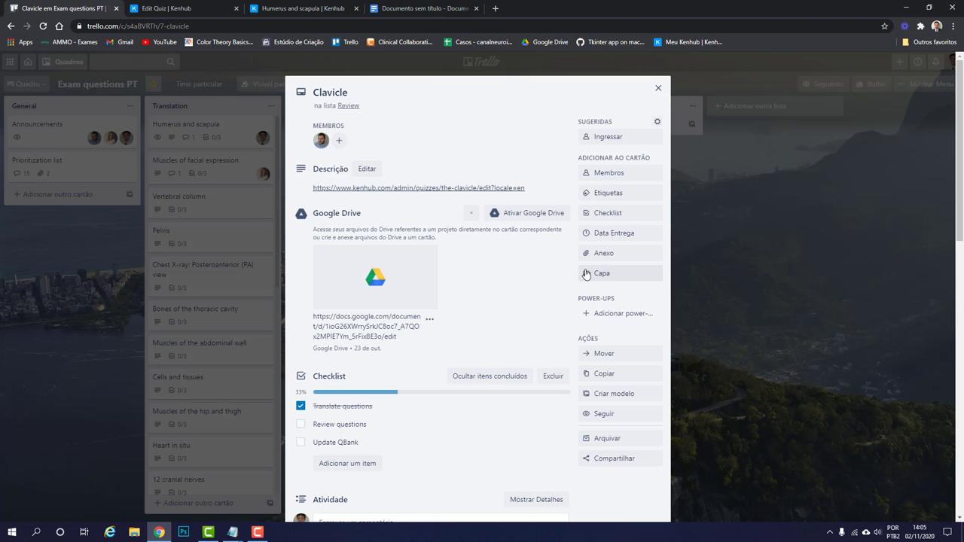
click(658, 89)
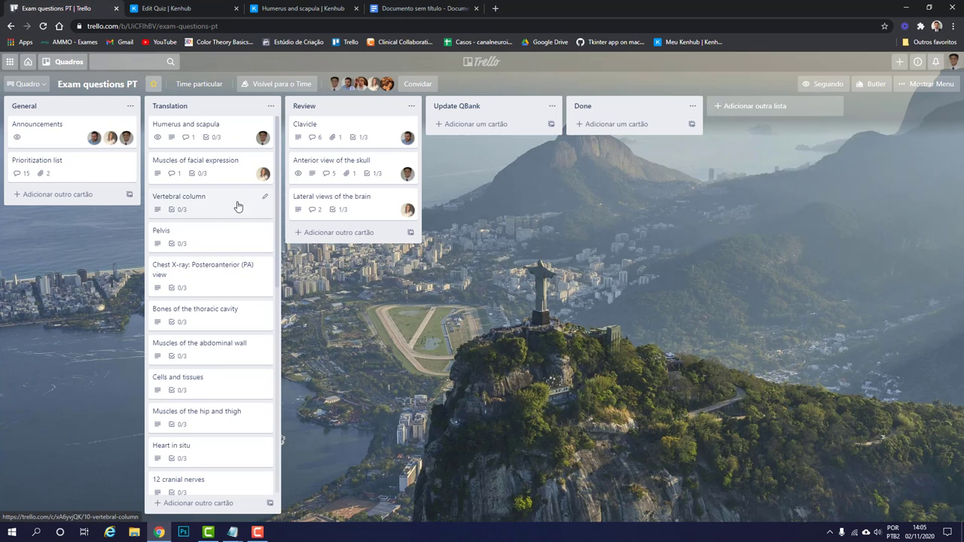
click(186, 123)
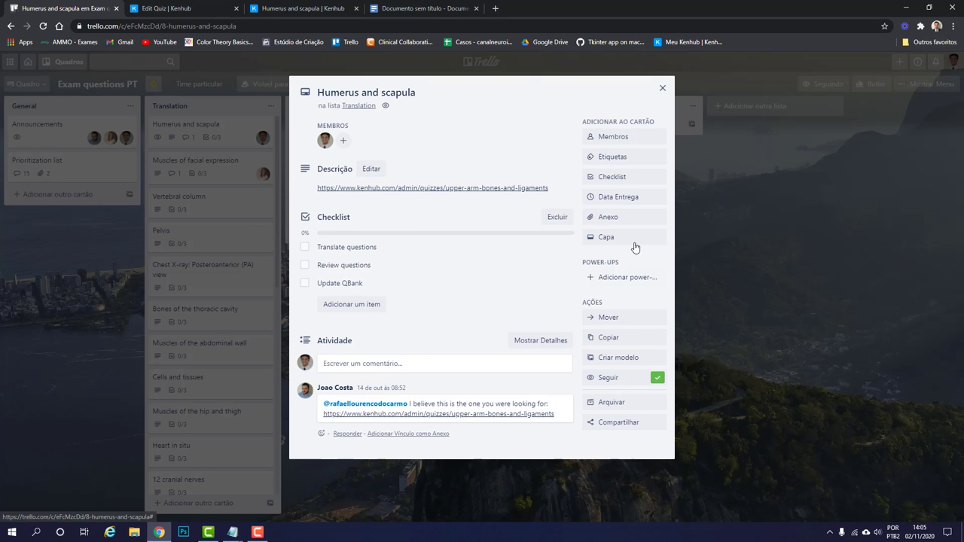
Step: Paste the Google Docs link into the card's attachment field with name 'Humer', then return to the document
click(608, 217)
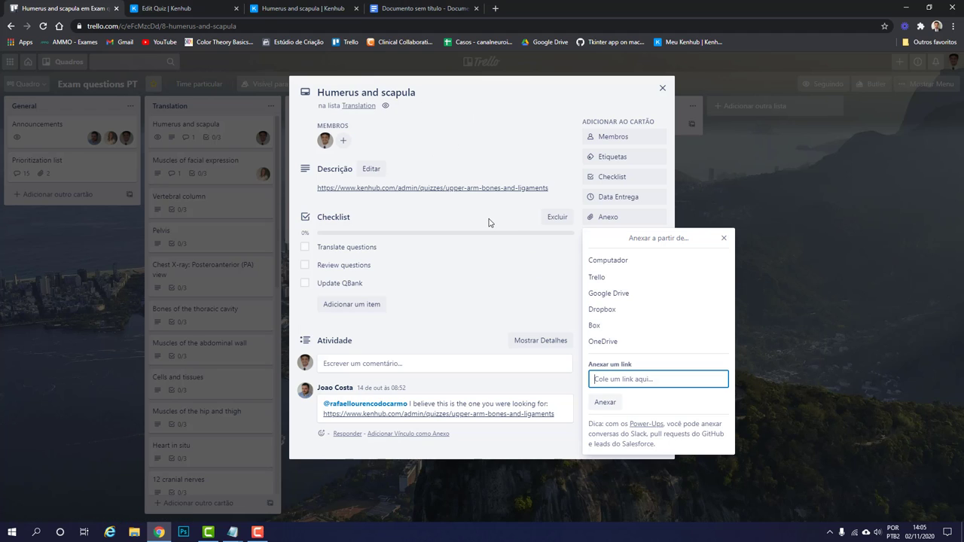
text(https://docs.google.com/document/d/1W)
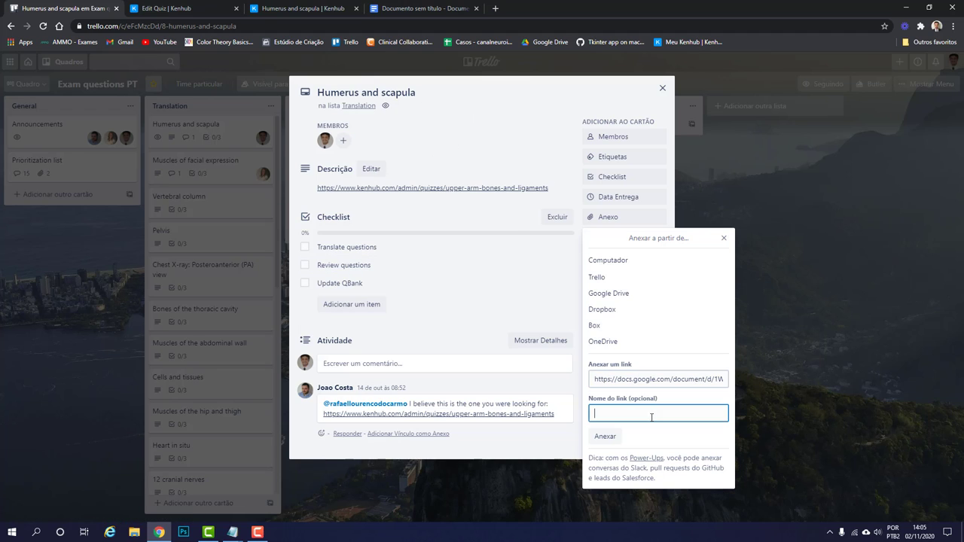
text(Humer)
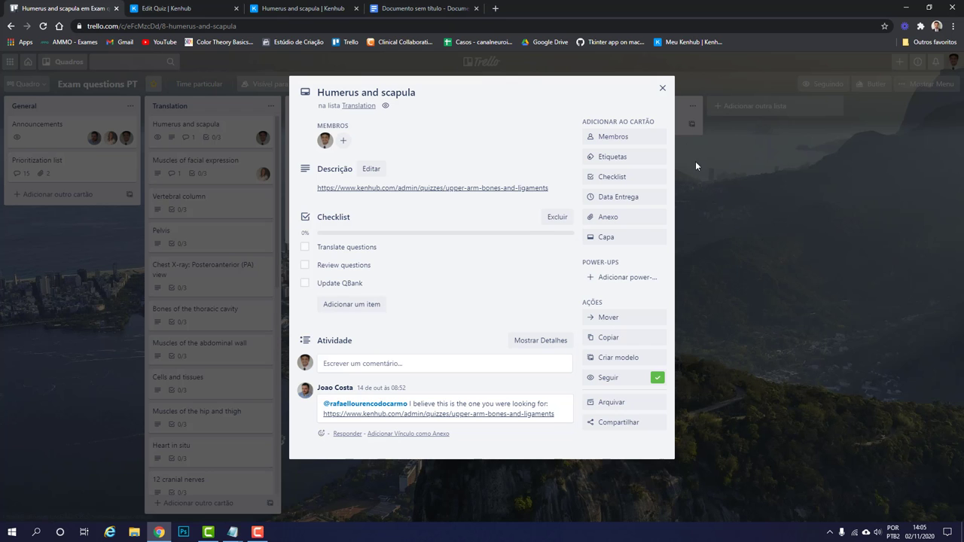
click(424, 8)
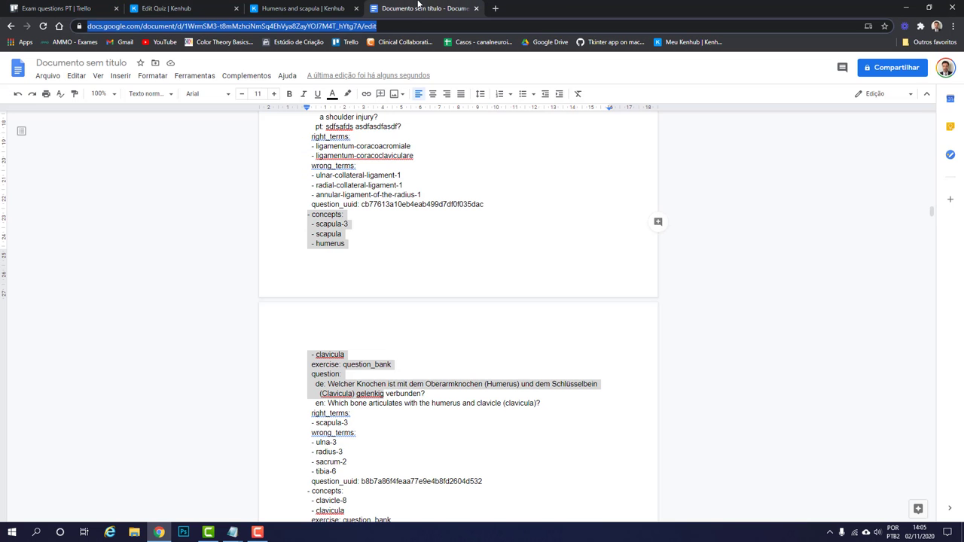
Step: Select the ligament question's en: line and switch the document to Suggesting mode
scroll(up, 3)
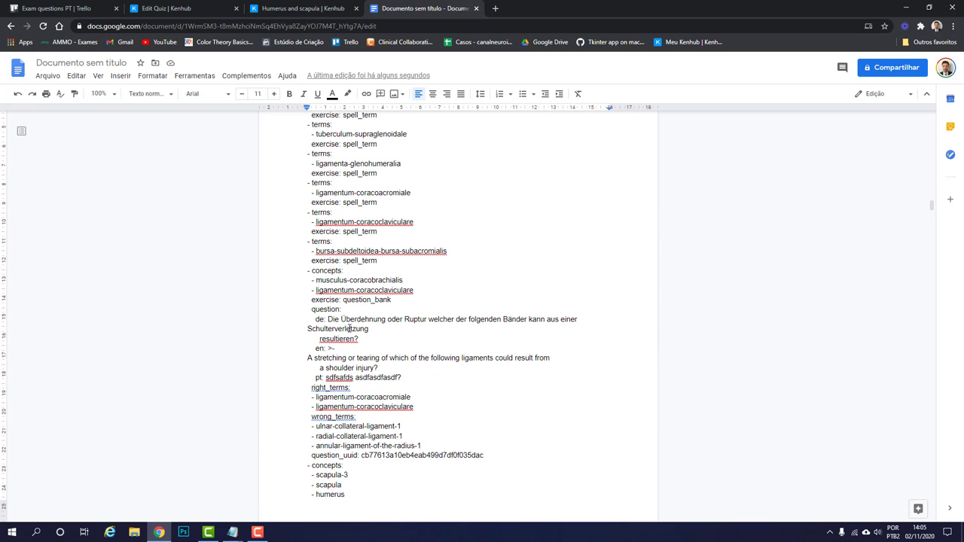
triple_click(356, 377)
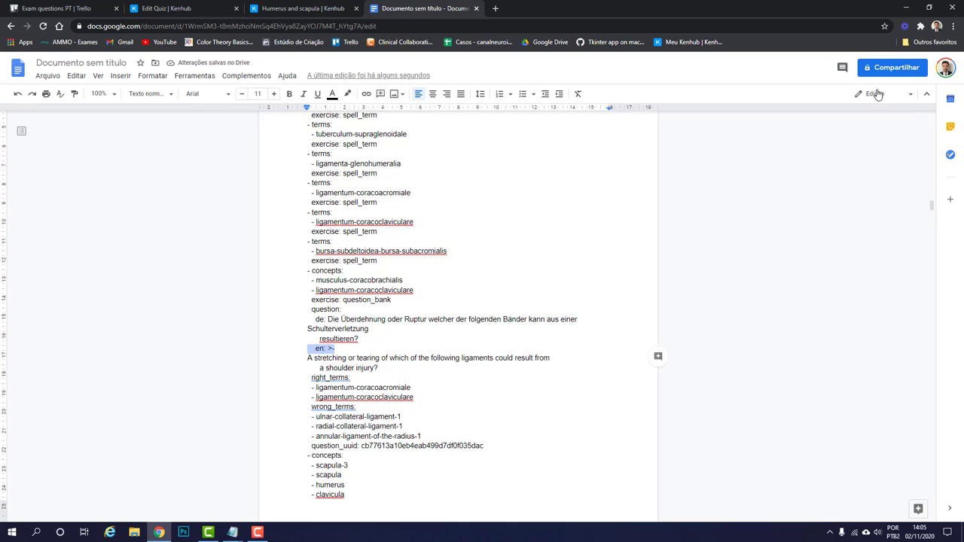
click(875, 93)
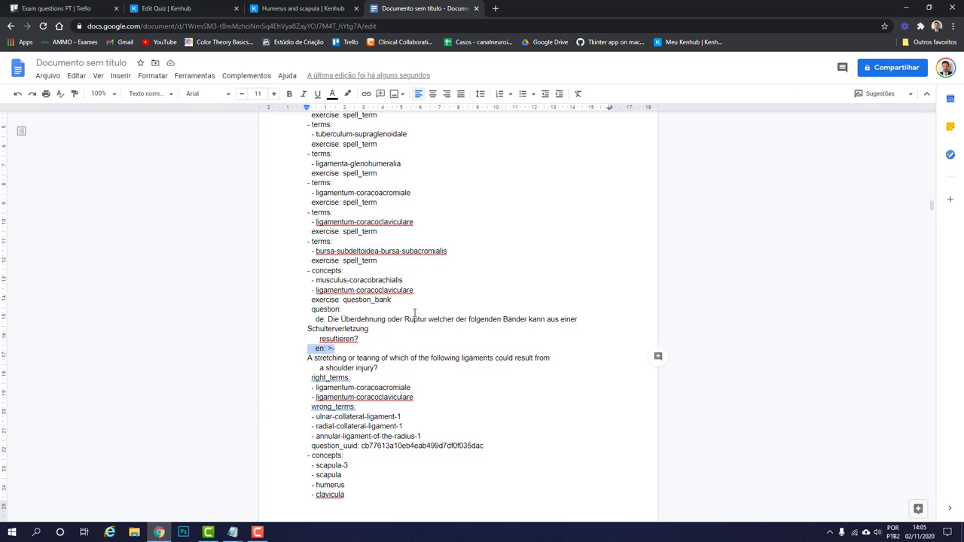
click(880, 94)
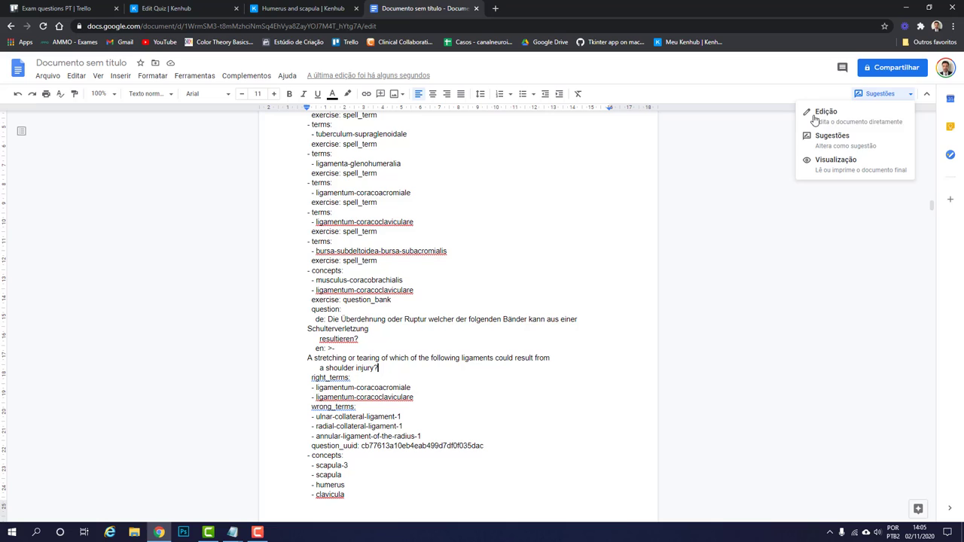
mouse_move(832, 140)
text(pt: >-)
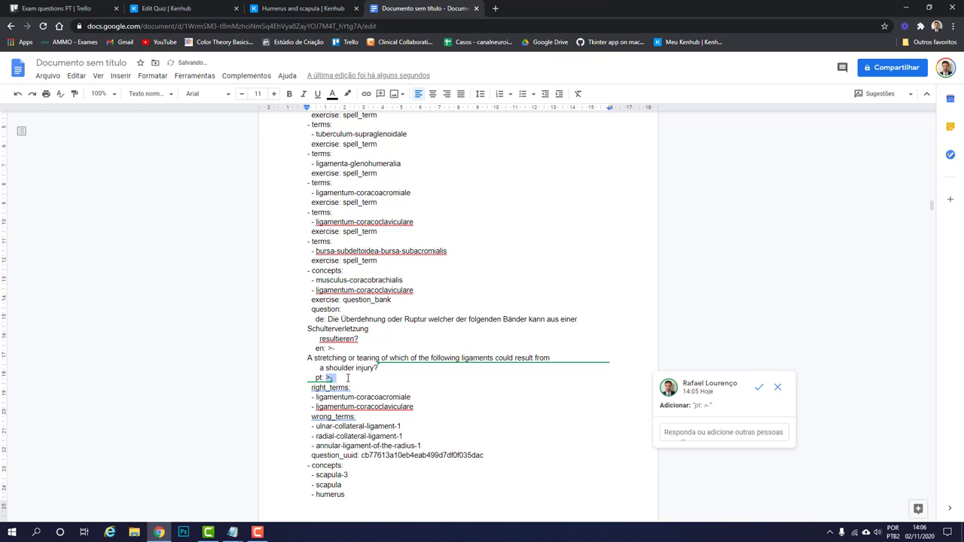
Step: Suggest the line 'pt: question question question?', then go back to the Trello board
text(questio)
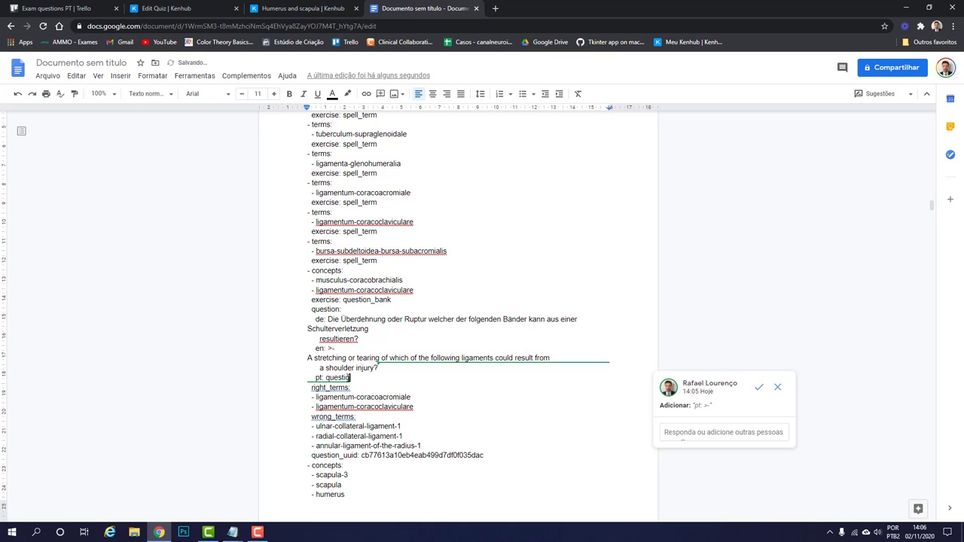
text(question question?)
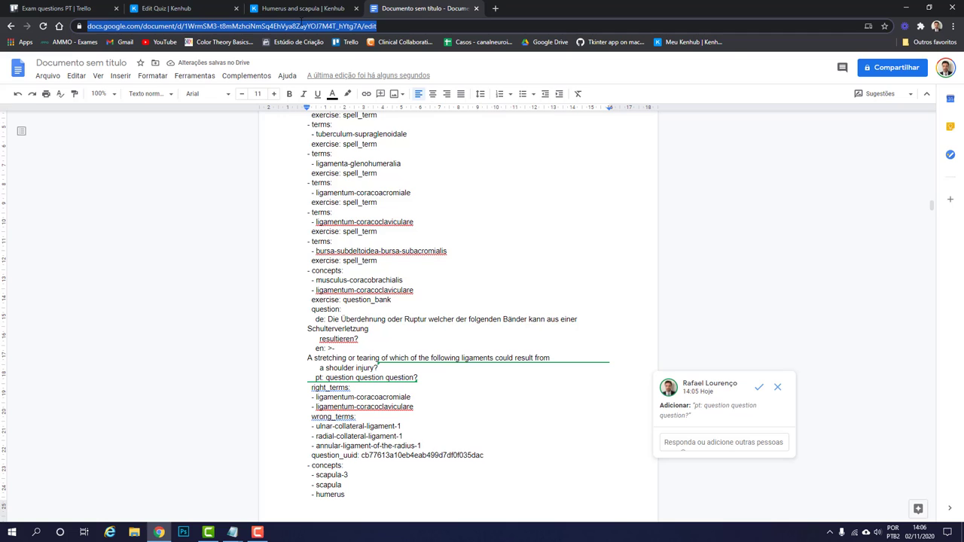
click(56, 8)
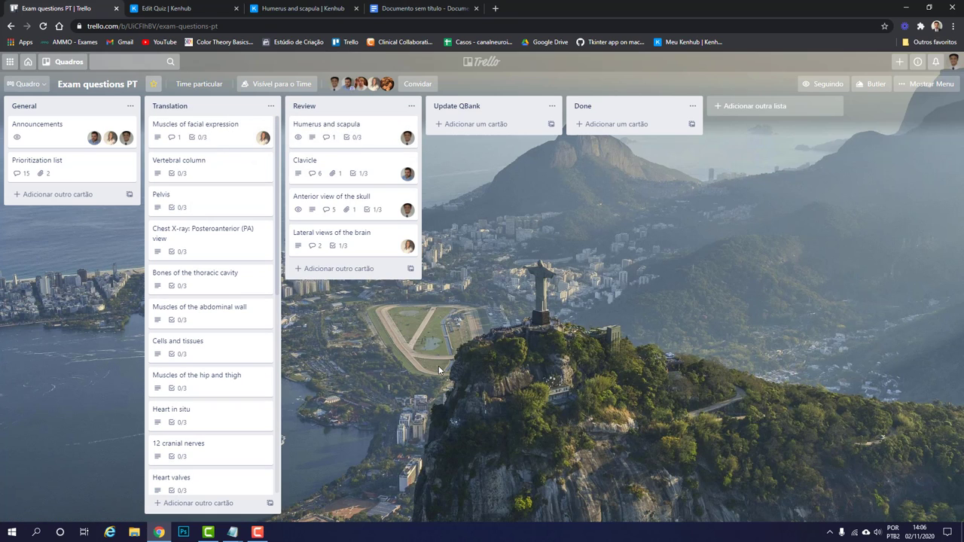
mouse_move(427, 355)
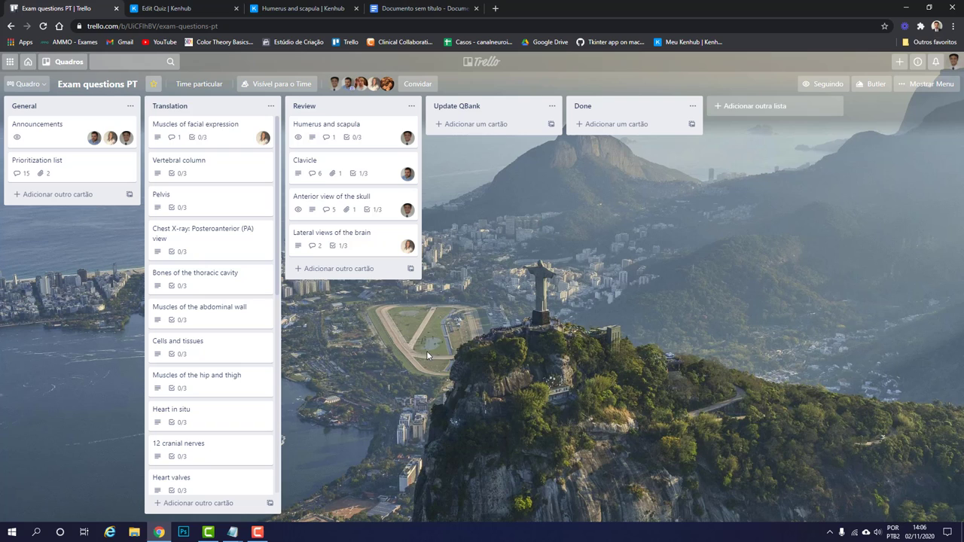
mouse_move(431, 345)
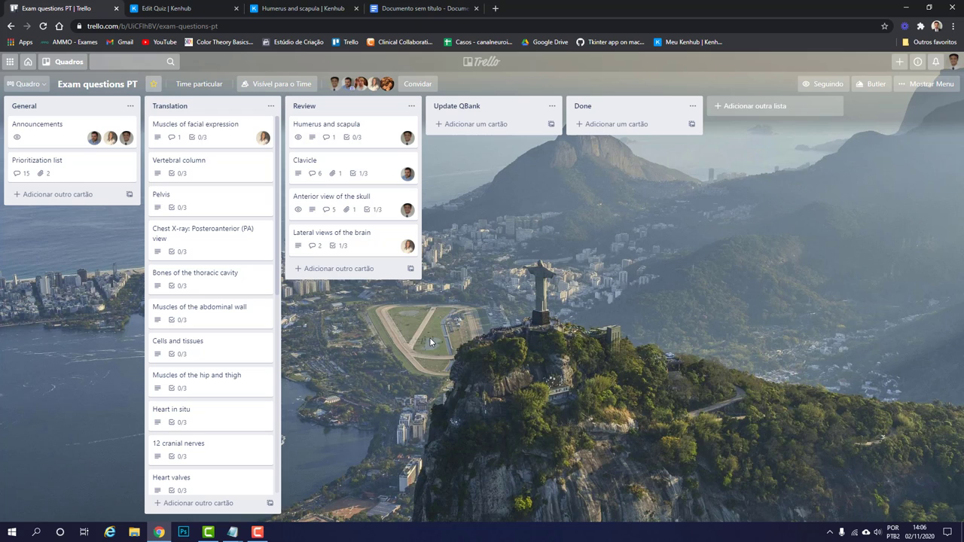
Step: Reopen the Humerus and scapula card in the Review list, then close it
click(326, 124)
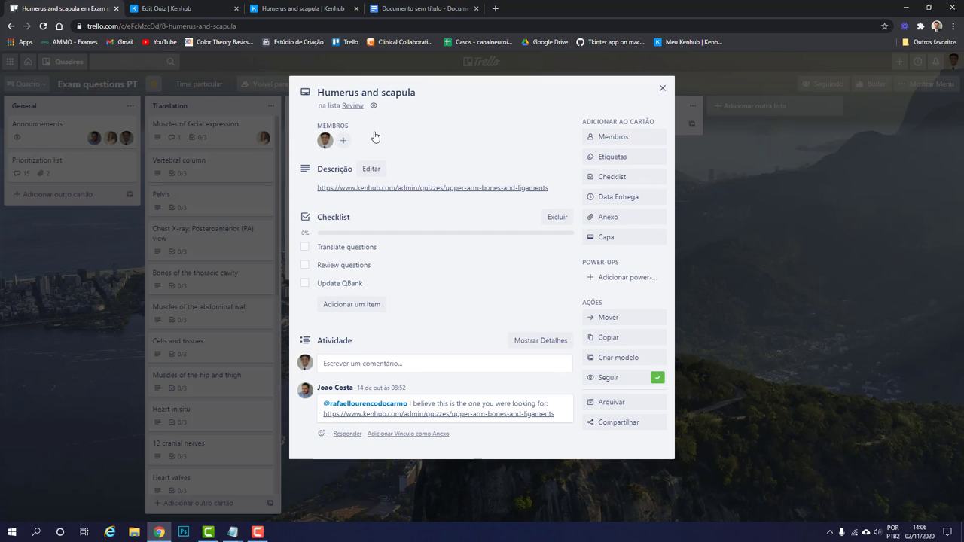
mouse_move(368, 187)
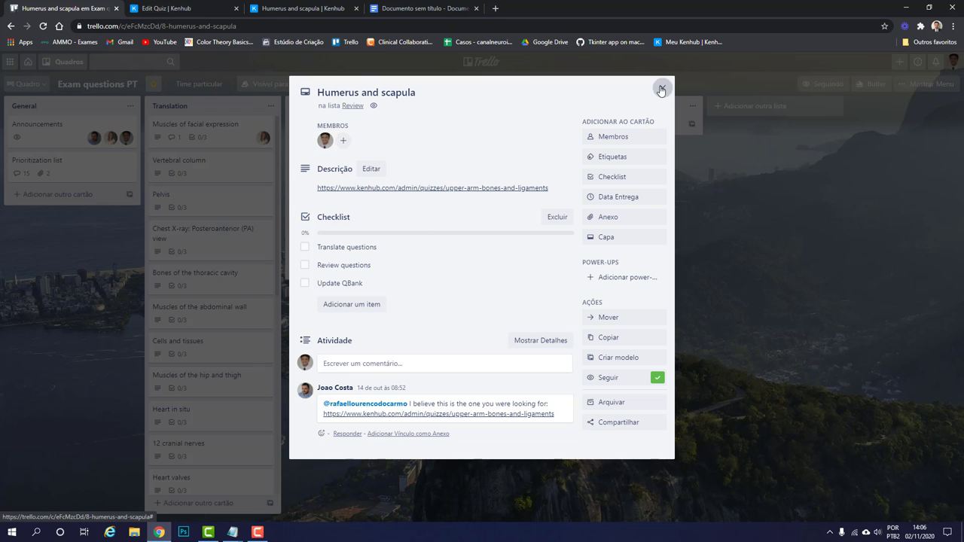
click(424, 8)
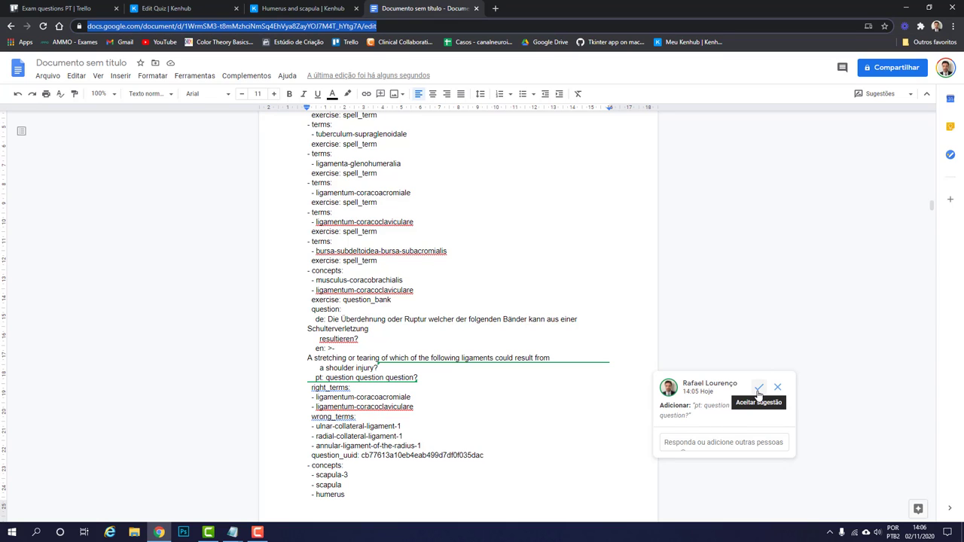
Step: Resolve the placeholder pt: line suggestion, then go back to Trello
click(759, 387)
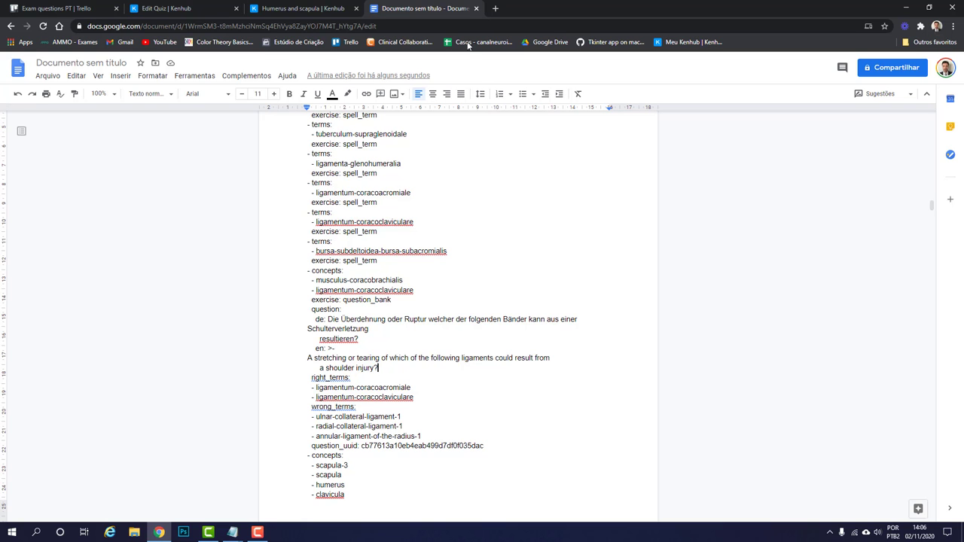
click(56, 8)
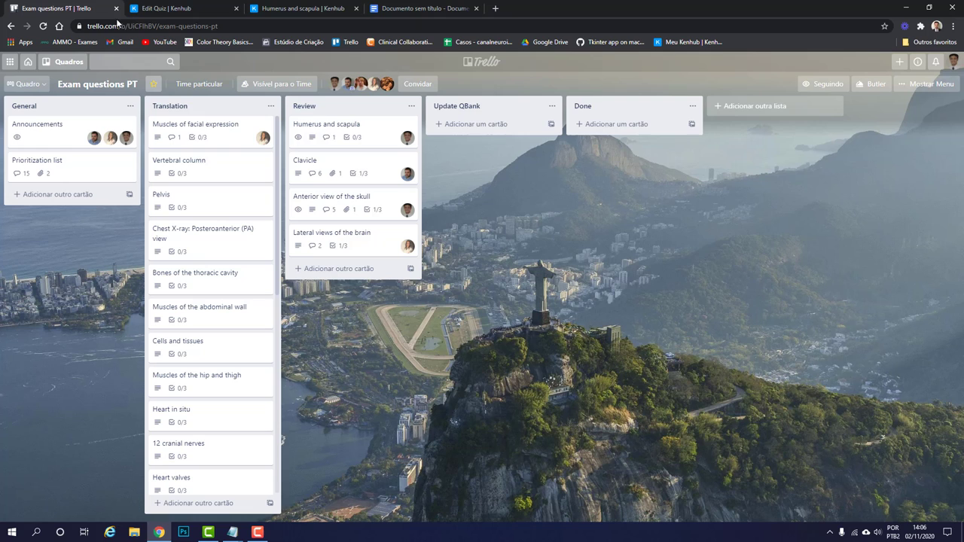
Step: On the Humerus and scapula card, check off Translate questions and Review questions
click(326, 124)
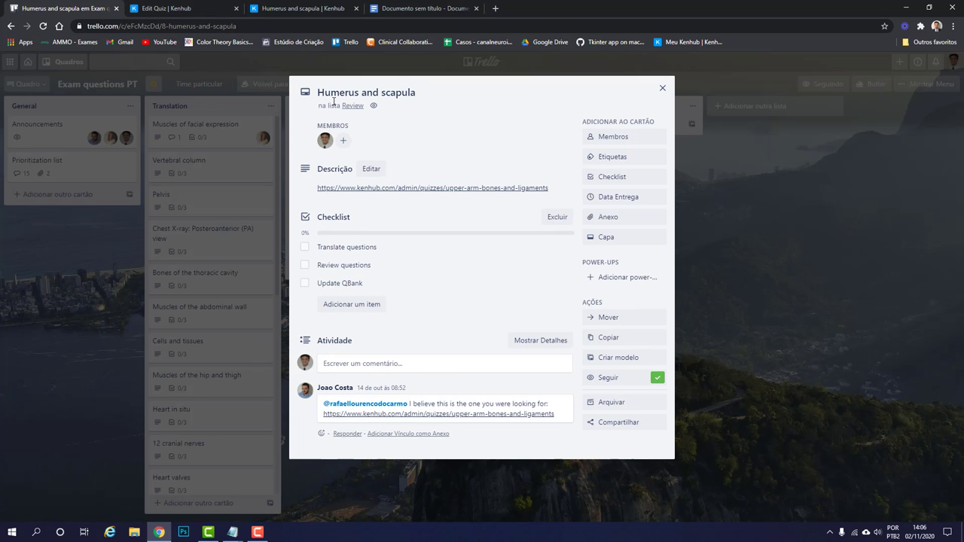
mouse_move(390, 123)
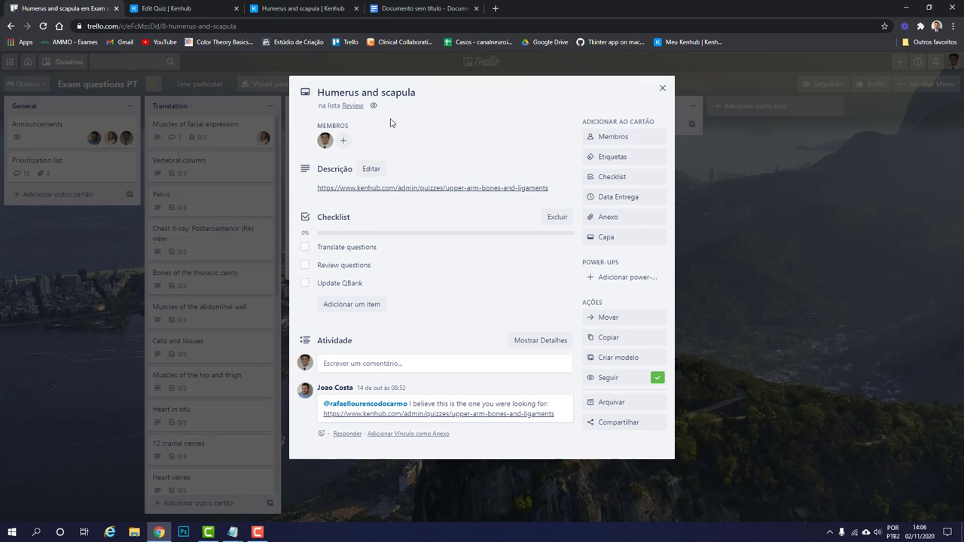
click(305, 265)
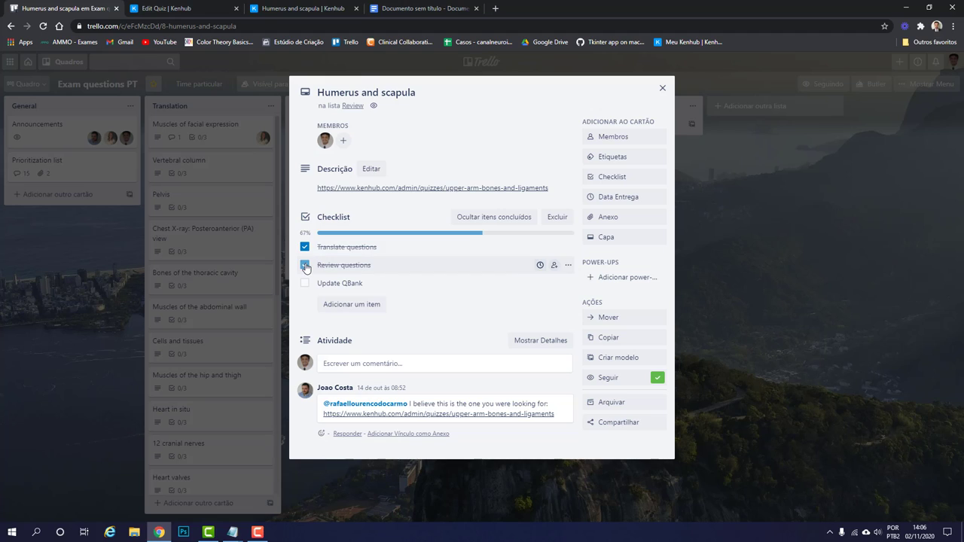
click(305, 265)
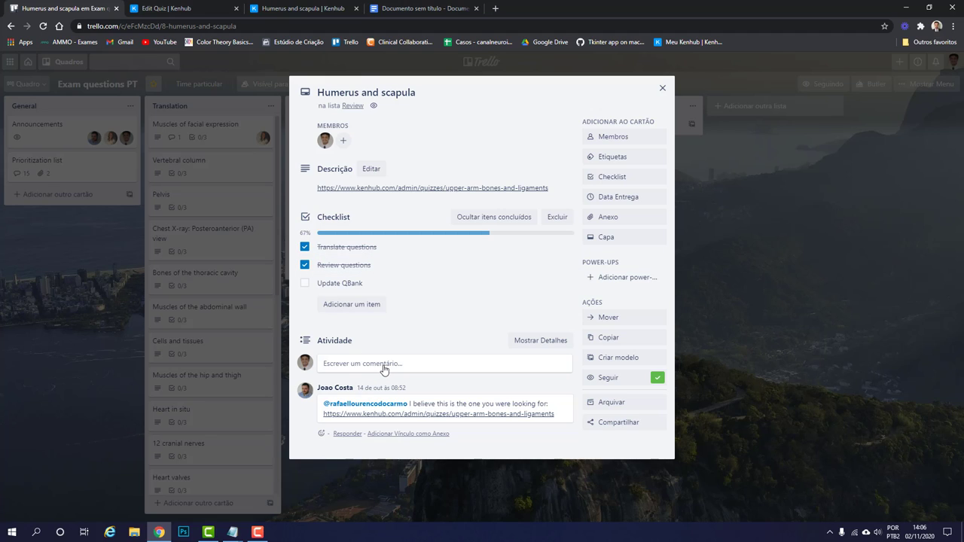